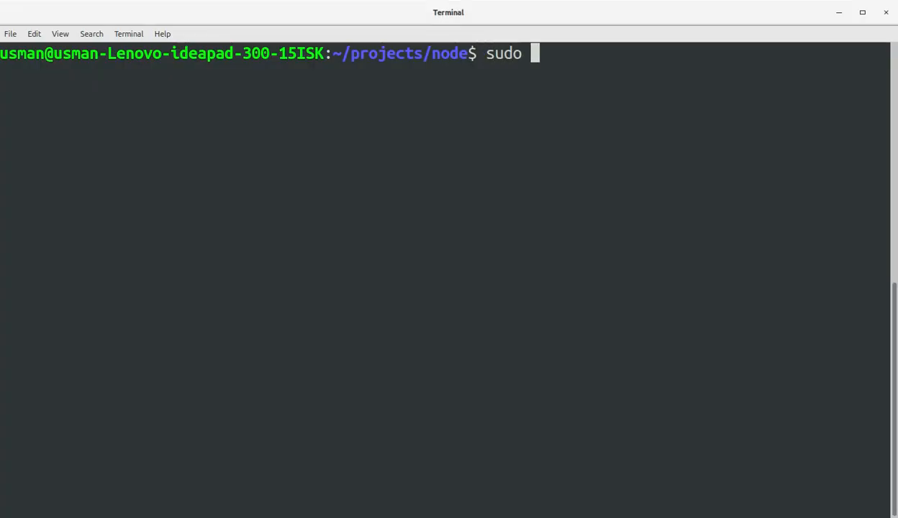
Make the txt2image folder, change into it and start npm init
{"action": "type", "text": "mkdir"}
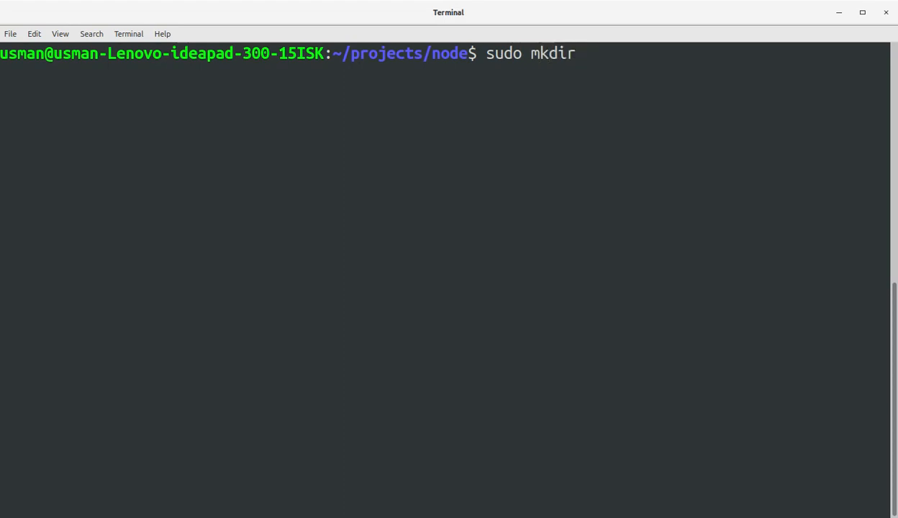
{"action": "type", "text": "tx"}
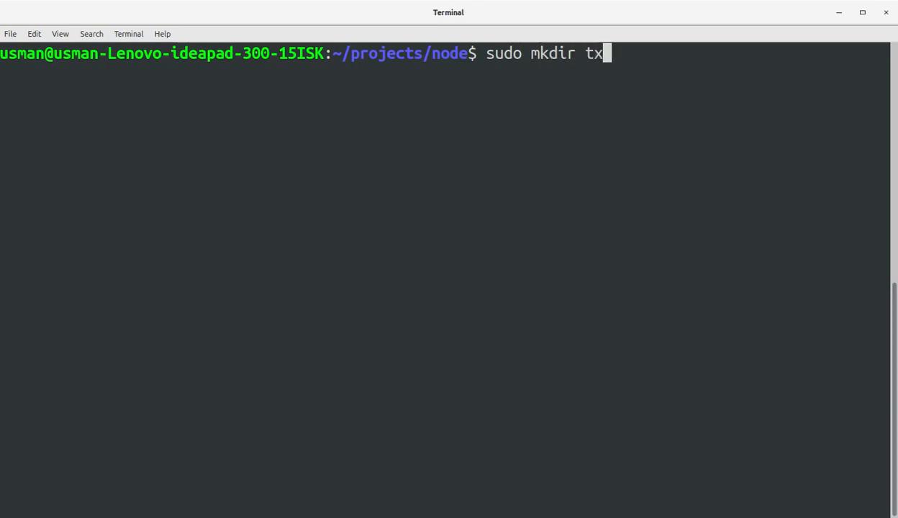
{"action": "type", "text": "t"}
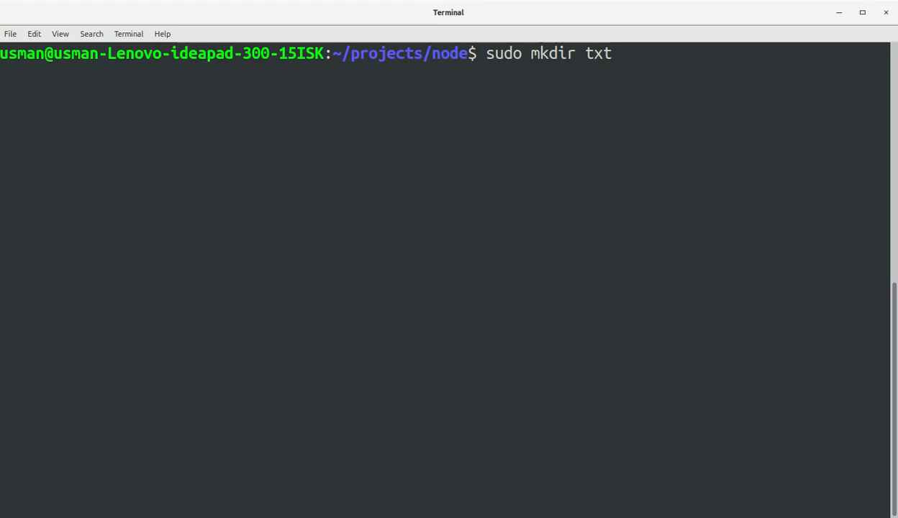
{"action": "type", "text": "2image"}
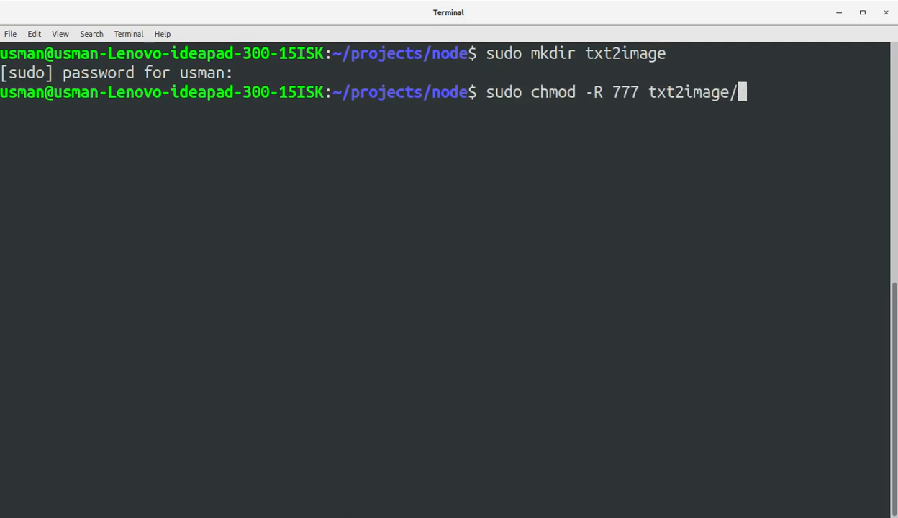
{"action": "type", "text": "cd txt2image/"}
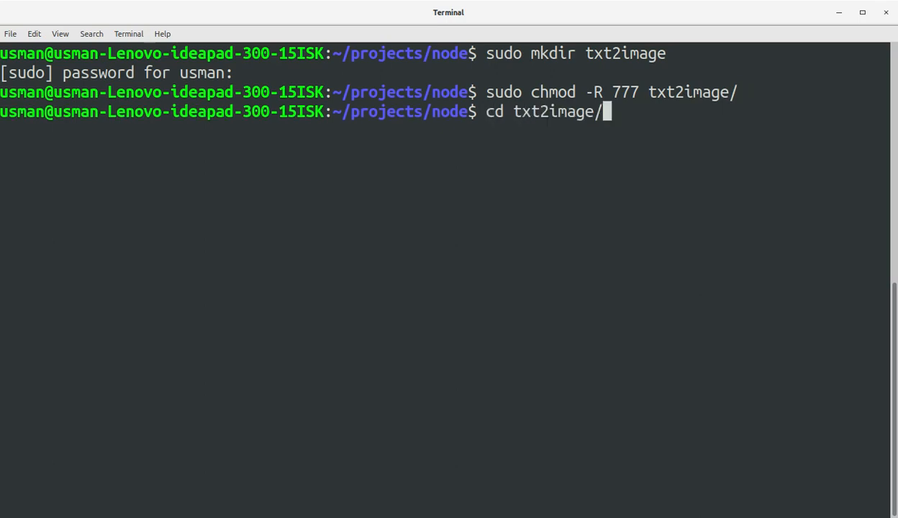
{"action": "type", "text": "npm"}
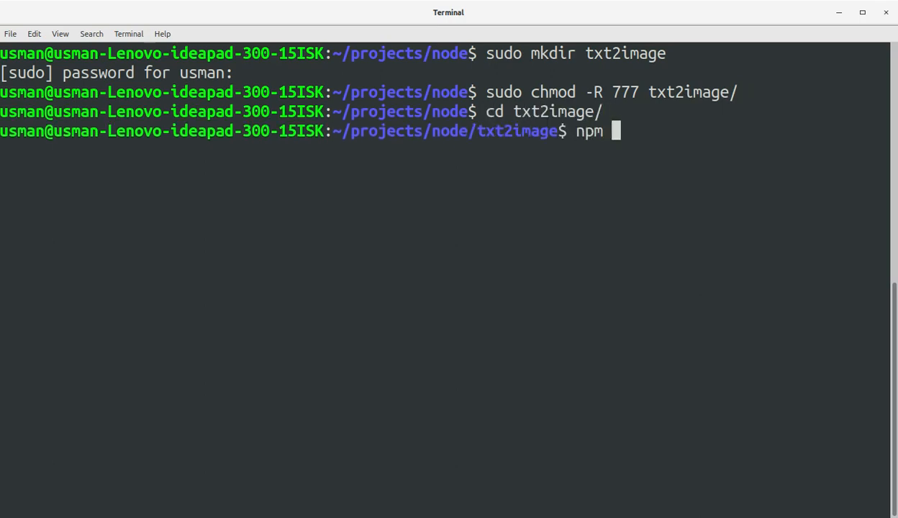
{"action": "type", "text": "init -y"}
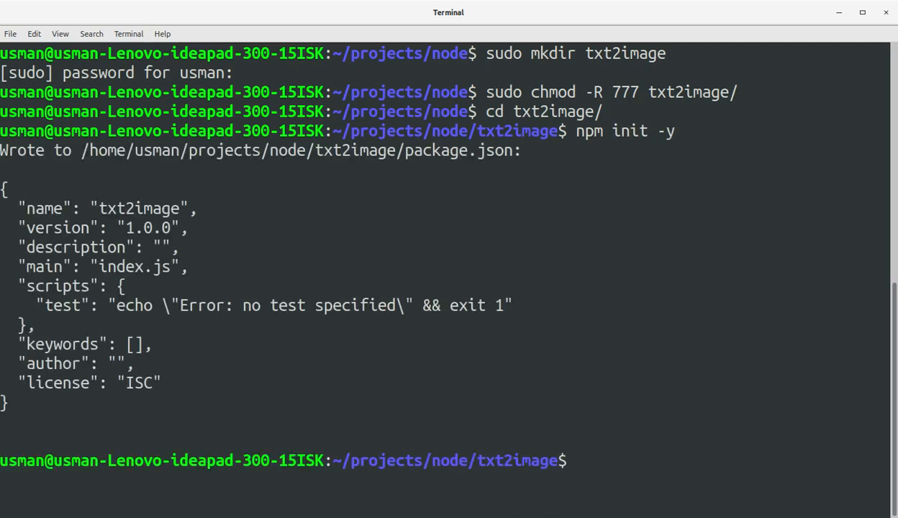
List the project files, run npm install text-to-image, then begin the subl command
{"action": "type", "text": "ls"}
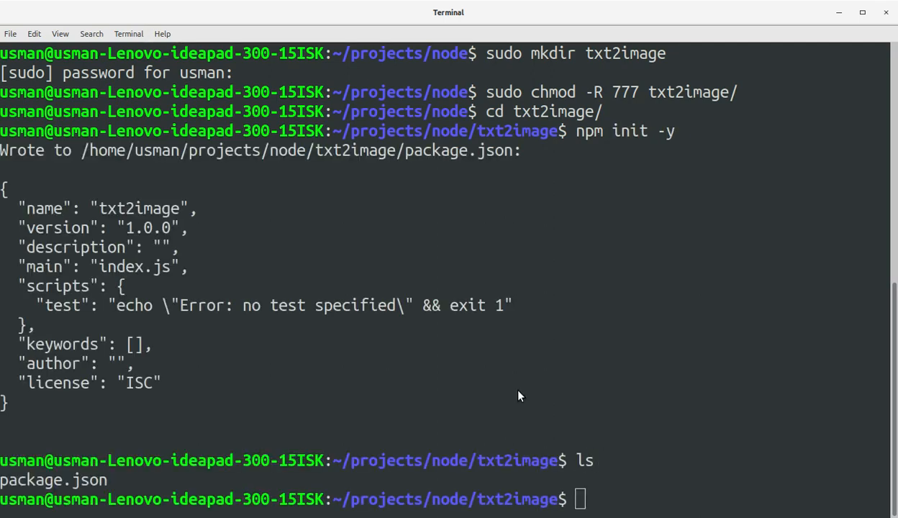
{"action": "type", "text": "n"}
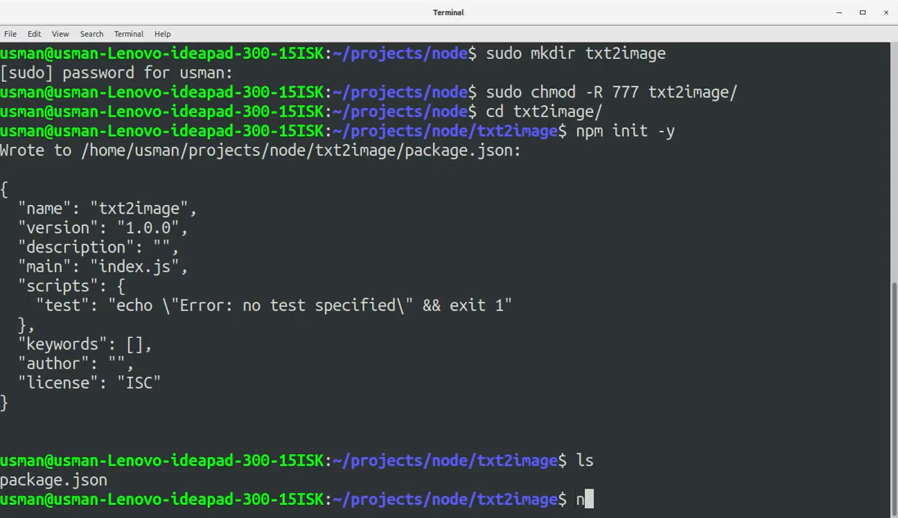
{"action": "type", "text": "pm install"}
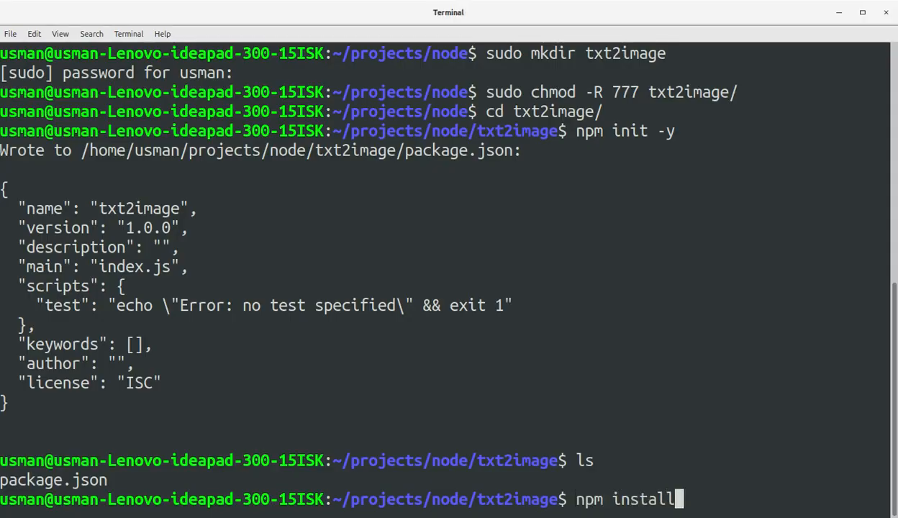
{"action": "type", "text": "text-to-i"}
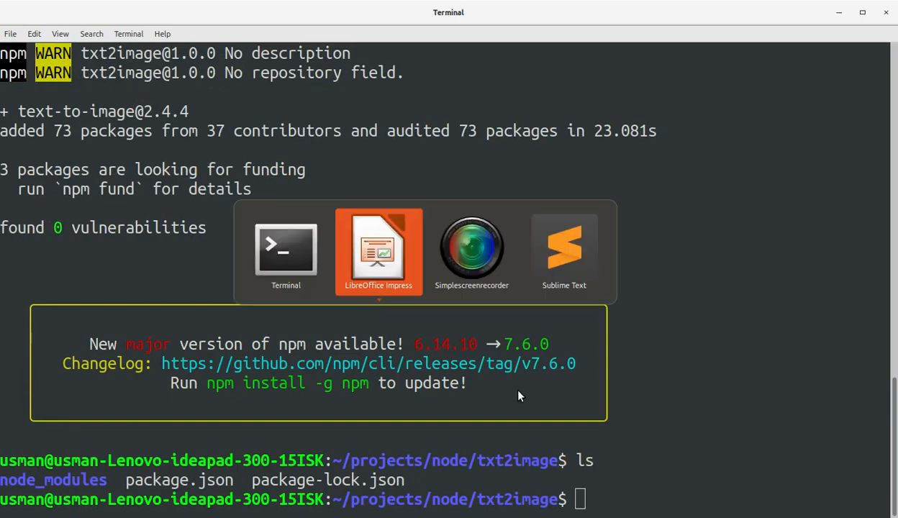
{"action": "type", "text": "subl"}
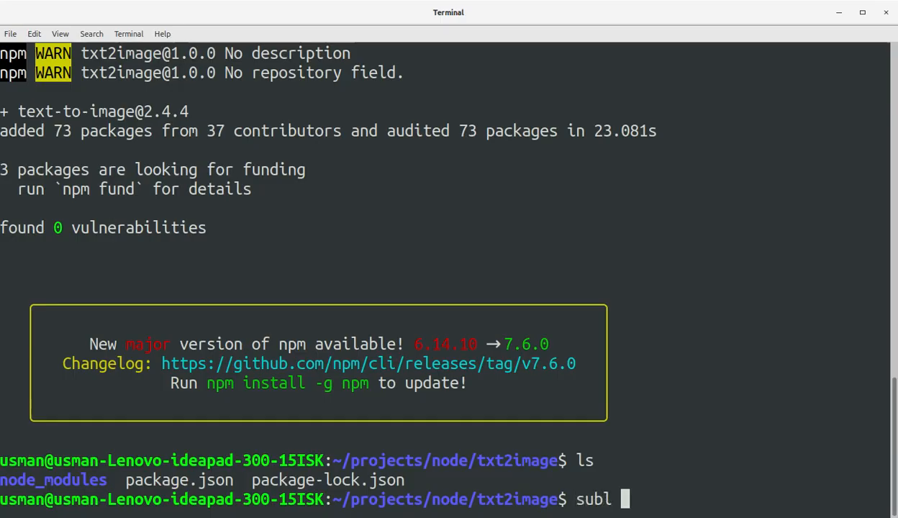
Create index.js via subl and write const textToImage = require('text-to-image');
{"action": "type", "text": "index.js"}
{"action": "type", "text": "const "}
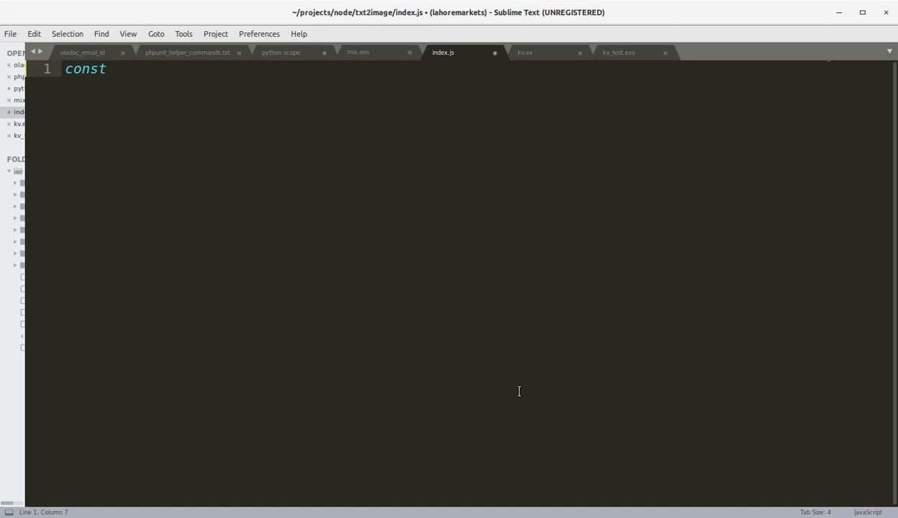
{"action": "type", "text": "textTo"}
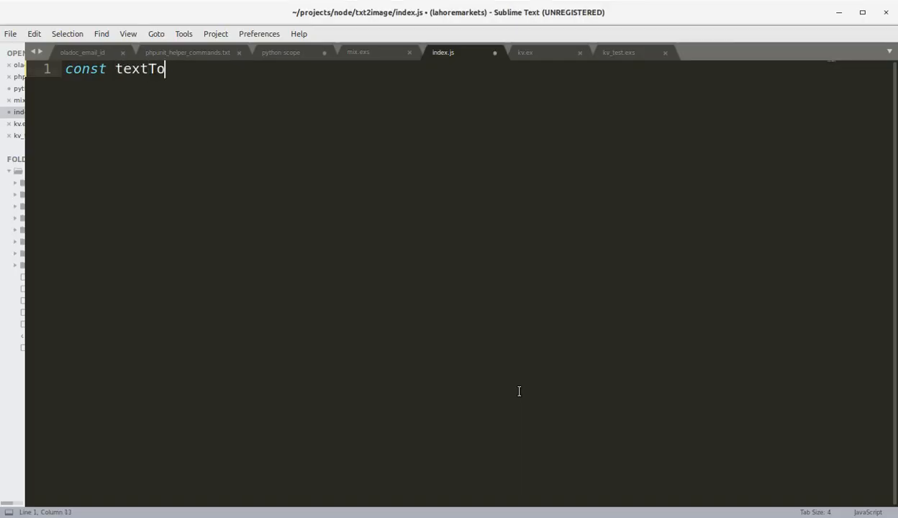
{"action": "type", "text": "Image = require"}
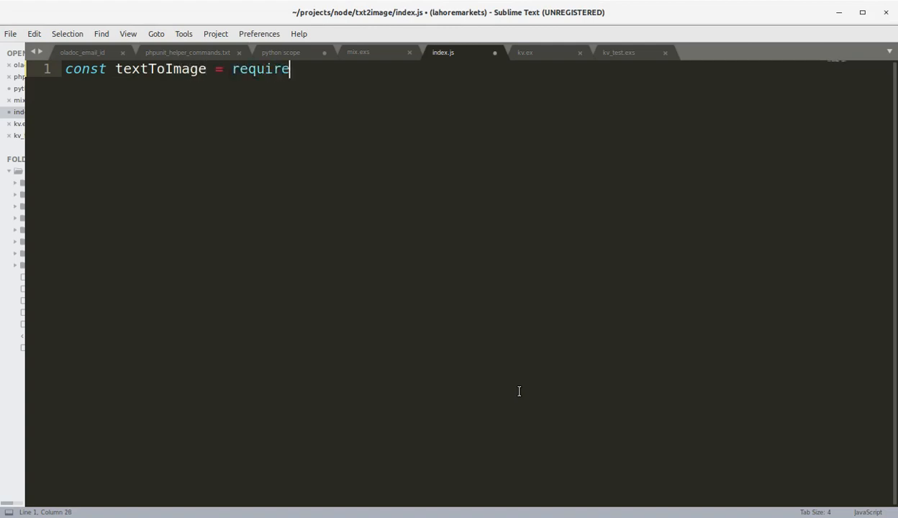
{"action": "type", "text": "('text'"}
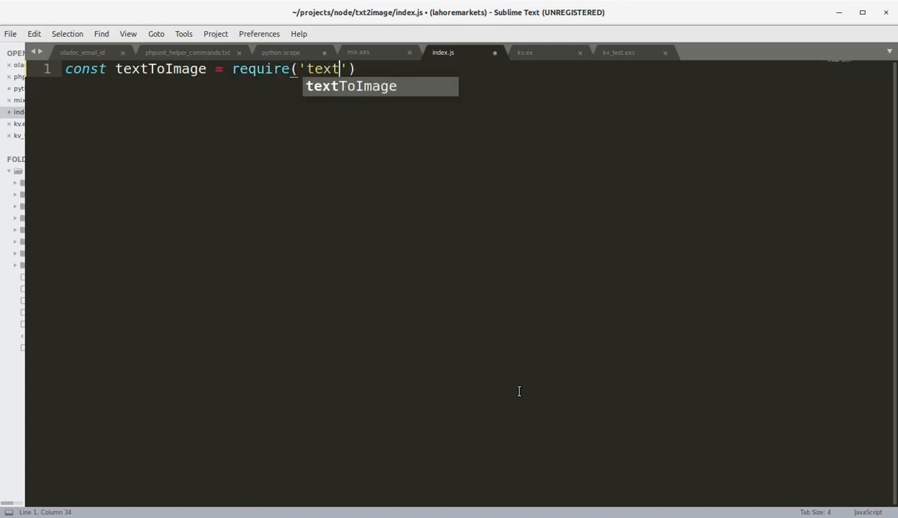
{"action": "type", "text": "-to-image"}
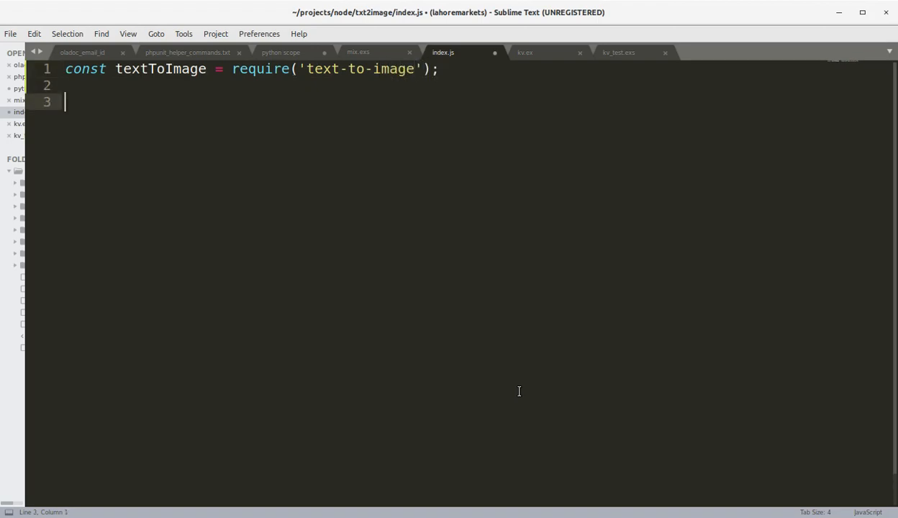
Write textToImage.generate('The quick fox jumped over the fence.') on line 3
{"action": "type", "text": "textToImage."}
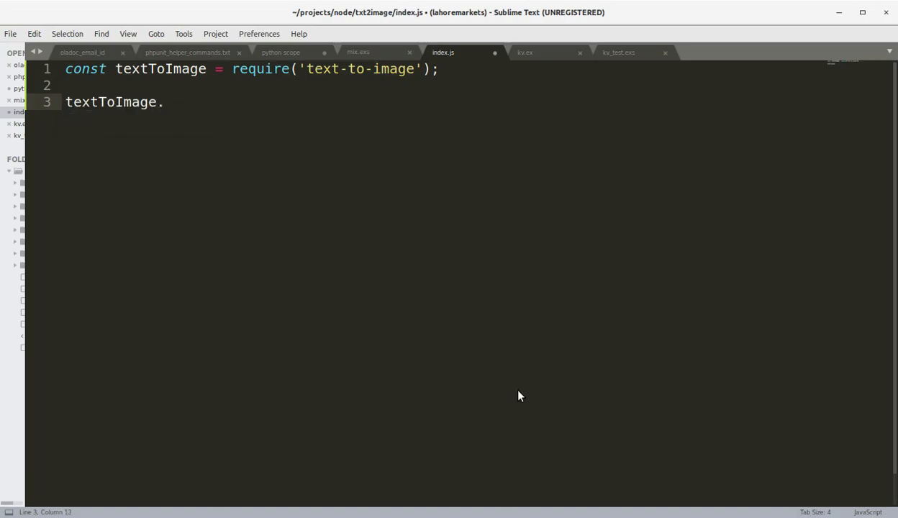
{"action": "type", "text": "generate('The f"}
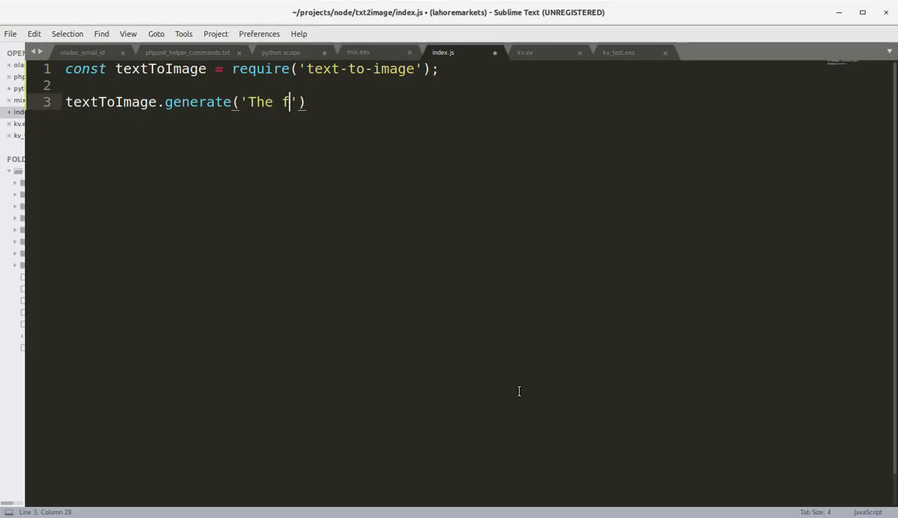
{"action": "type", "text": "uic"}
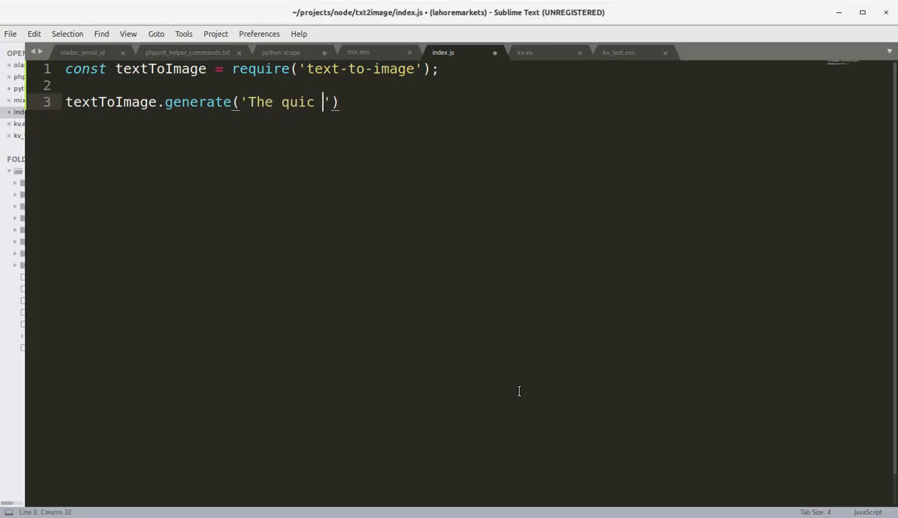
{"action": "type", "text": "k fox jumpe"}
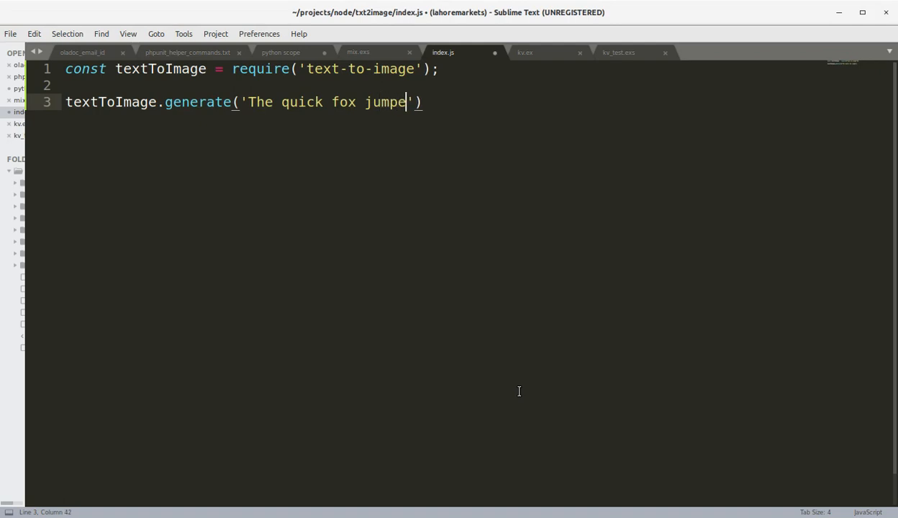
{"action": "type", "text": "d over th"}
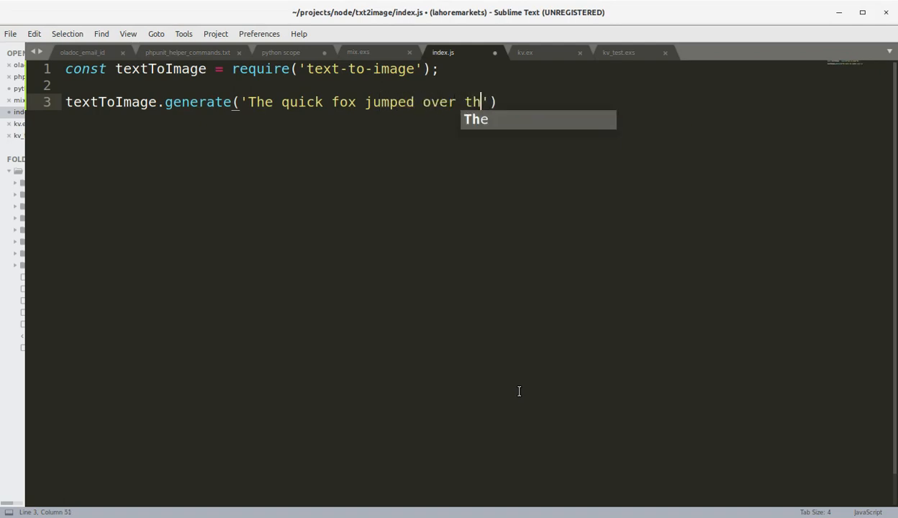
{"action": "type", "text": "e fence."}
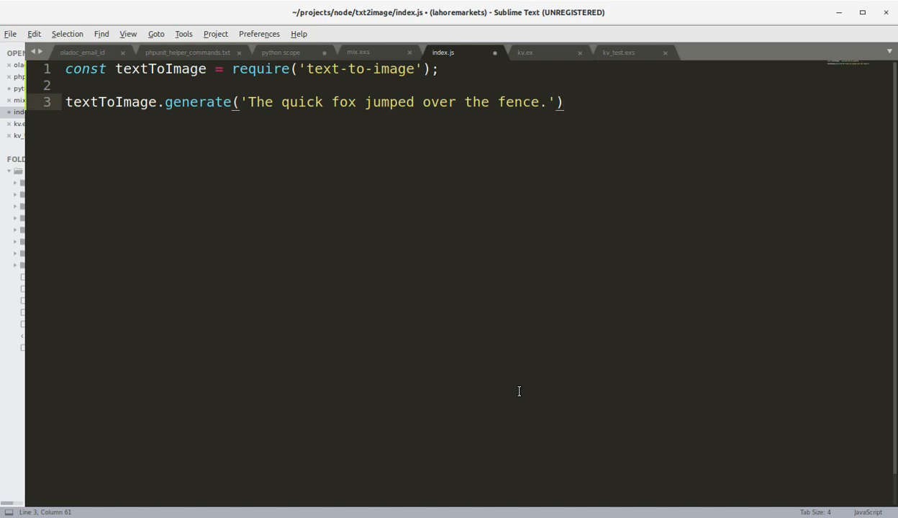
Chain .then(function(dataUri){ console.log(dataUri); }) onto the generate call and close it
{"action": "type", "text": ".th"}
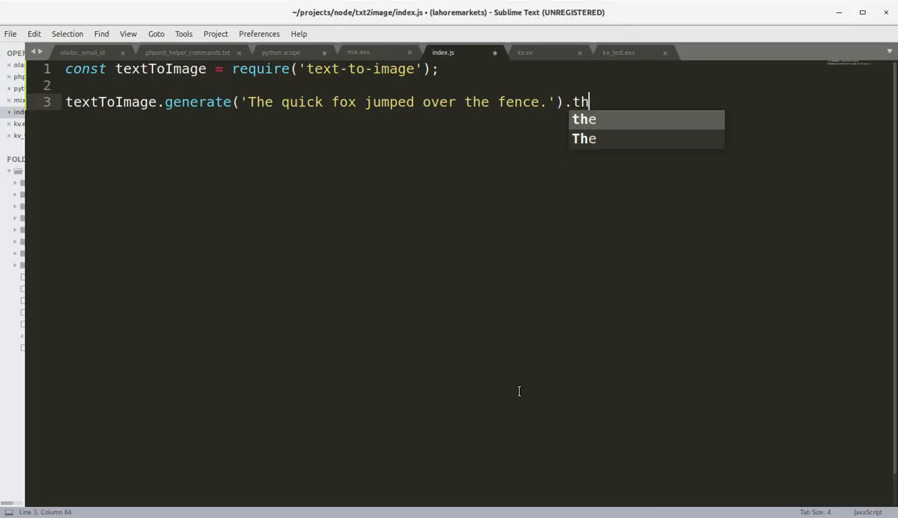
{"action": "type", "text": "en(function(dataUri"}
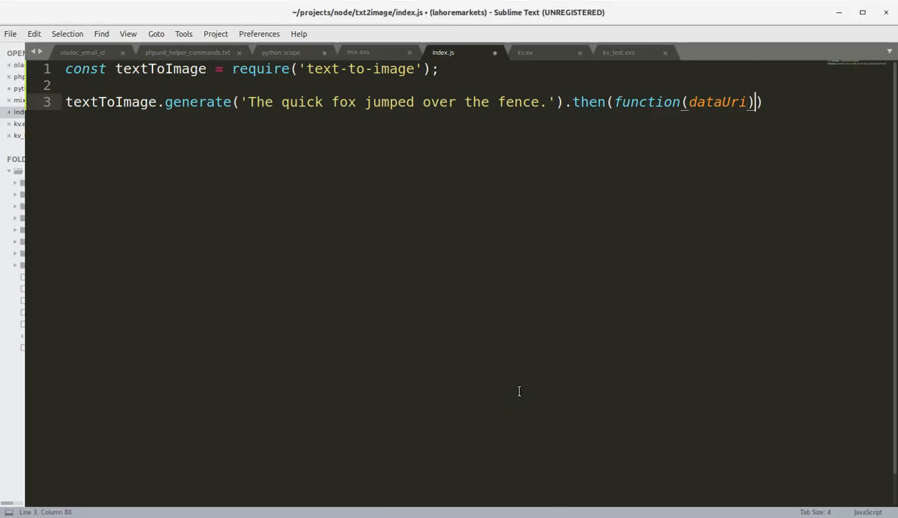
{"action": "type", "text": "){"}
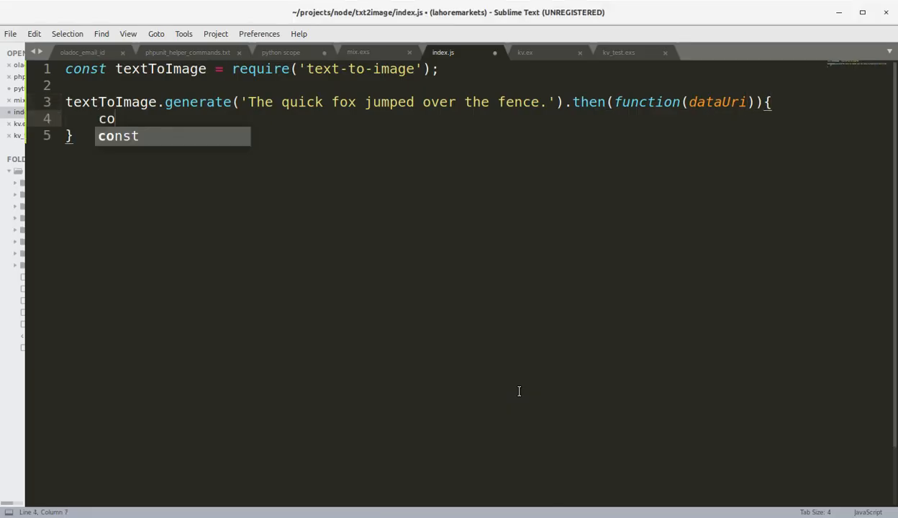
{"action": "type", "text": "nsole"}
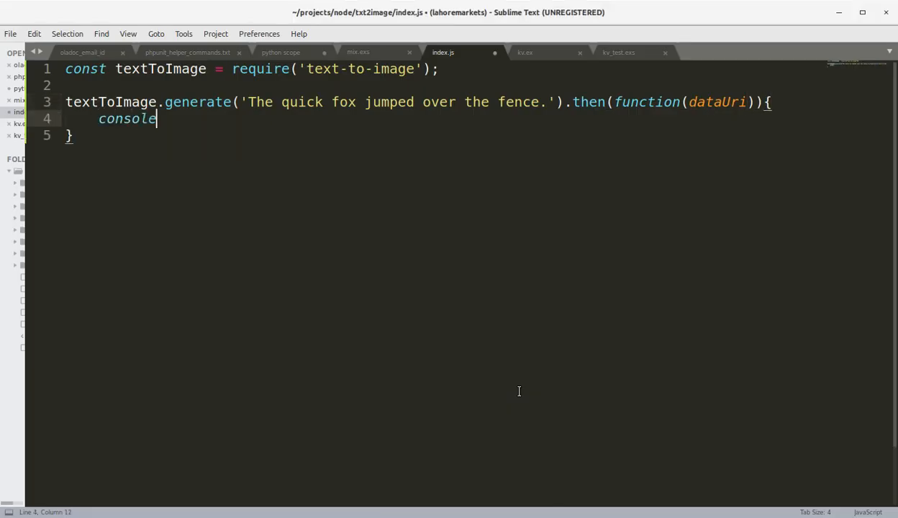
{"action": "type", "text": ".log(dataUri);"}
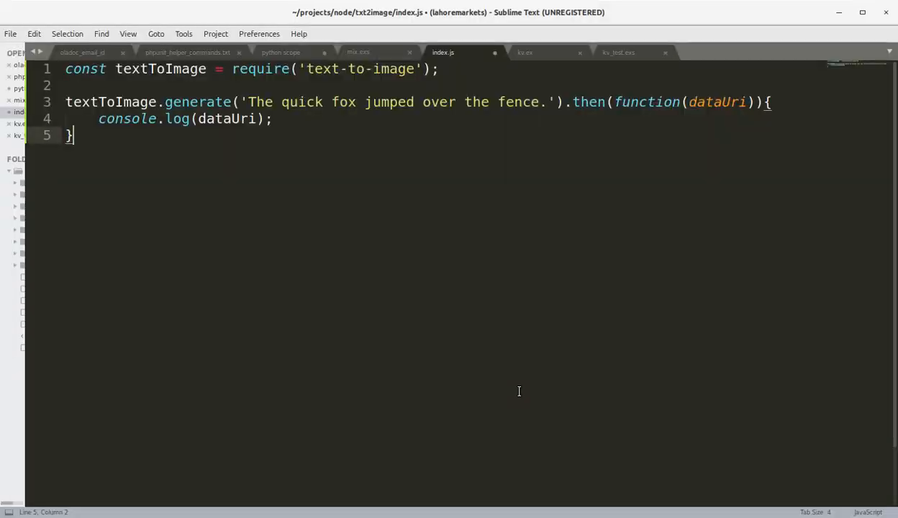
{"action": "type", "text": ")"}
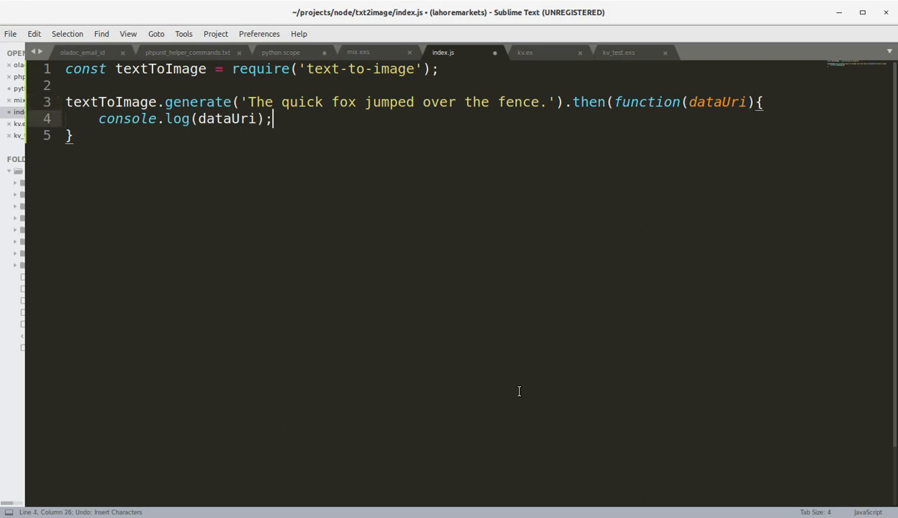
{"action": "type", "text": ")"}
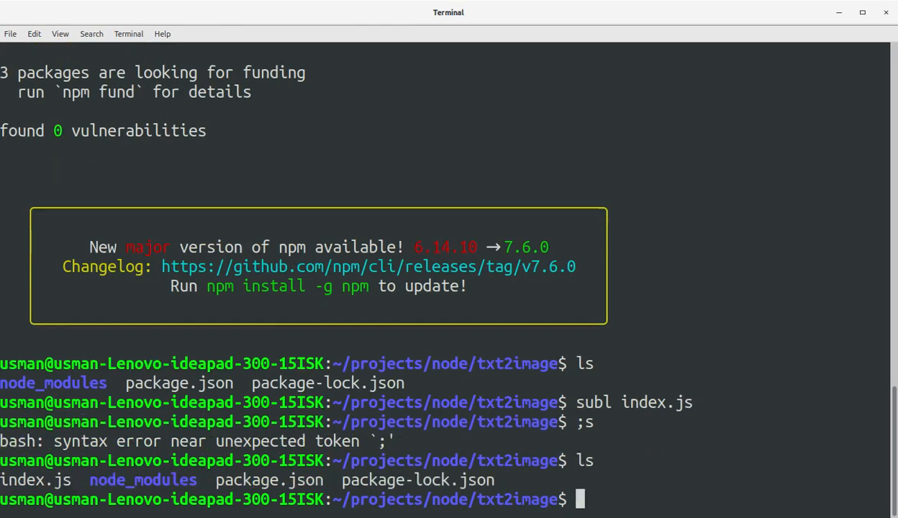
Run node index.js and scroll through the printed base64 PNG data URI
{"action": "type", "text": "node index.js"}
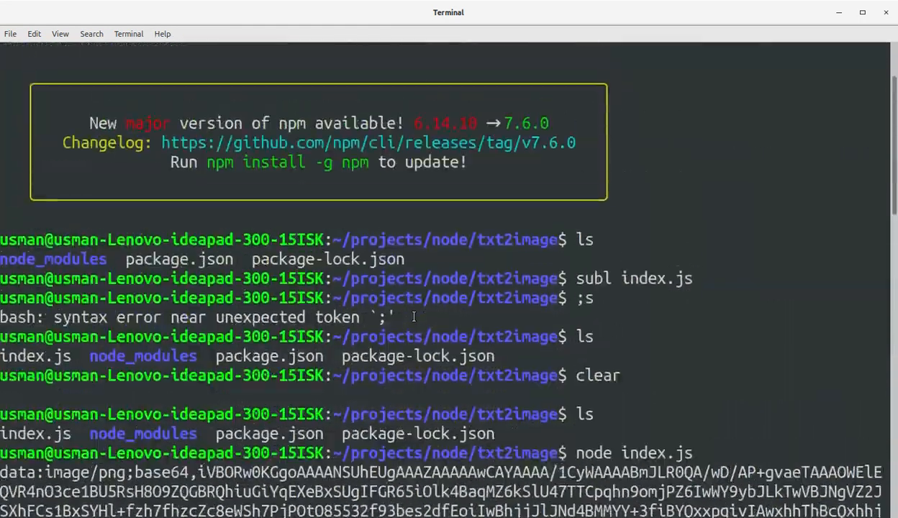
{"action": "scroll", "scroll_direction": "down", "scroll_amount": 3}
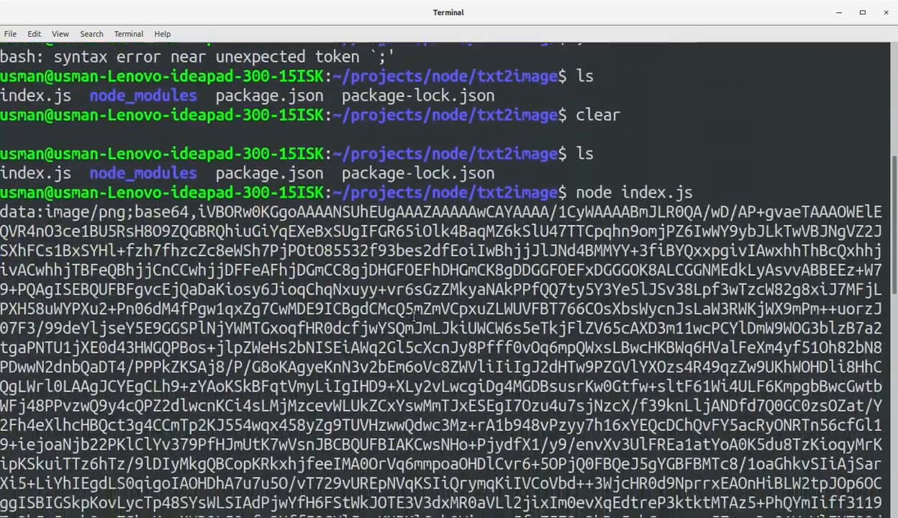
{"action": "scroll", "scroll_direction": "down", "scroll_amount": 3}
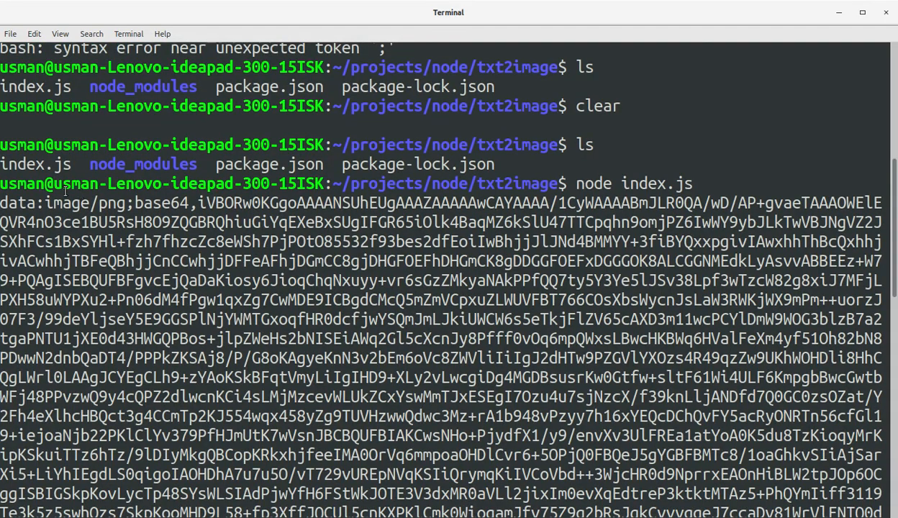
{"action": "scroll", "scroll_direction": "down", "scroll_amount": 3}
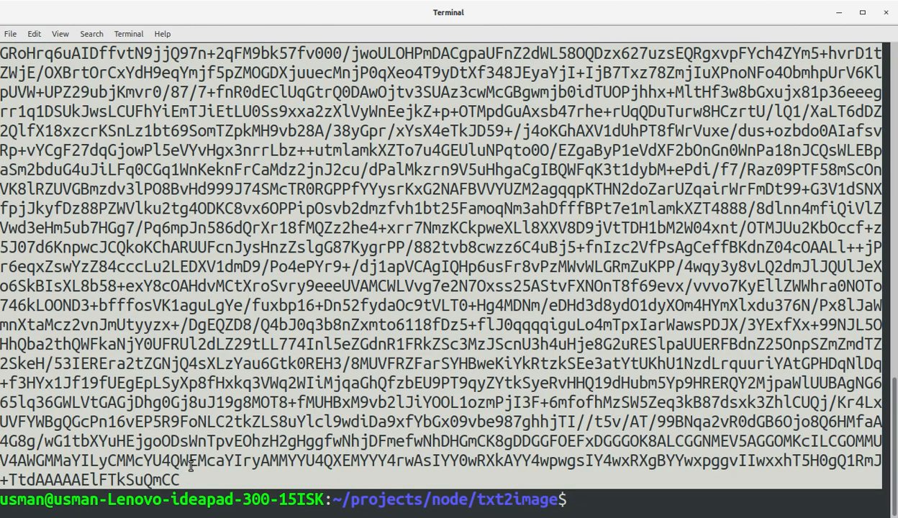
Copy the data URI from the output and delete the stray characters at the prompt
{"action": "type", "text": "DD"}
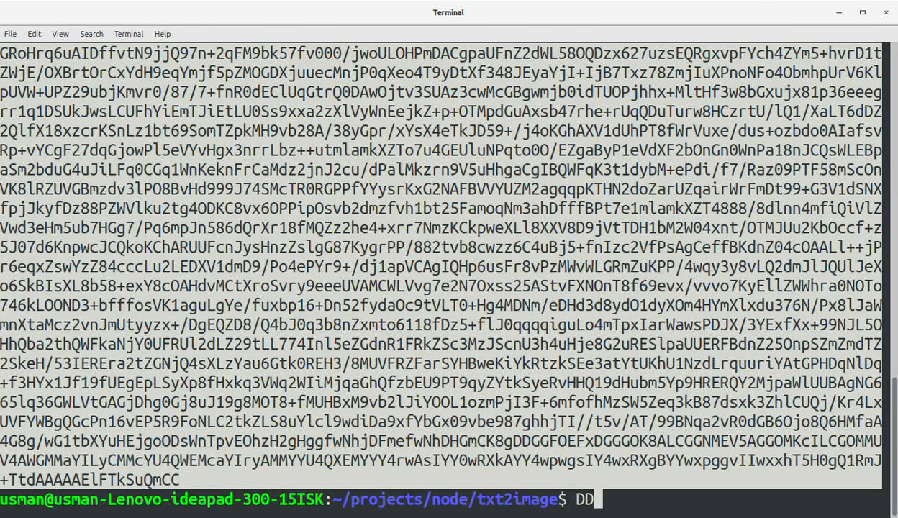
{"action": "key", "text": "BackSpace"}
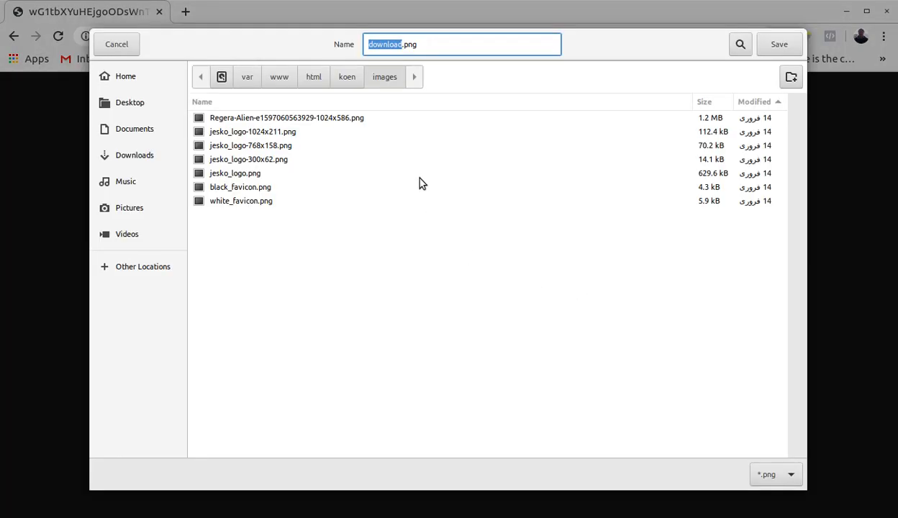
{"action": "mouse_move", "coordinate": [435, 155]}
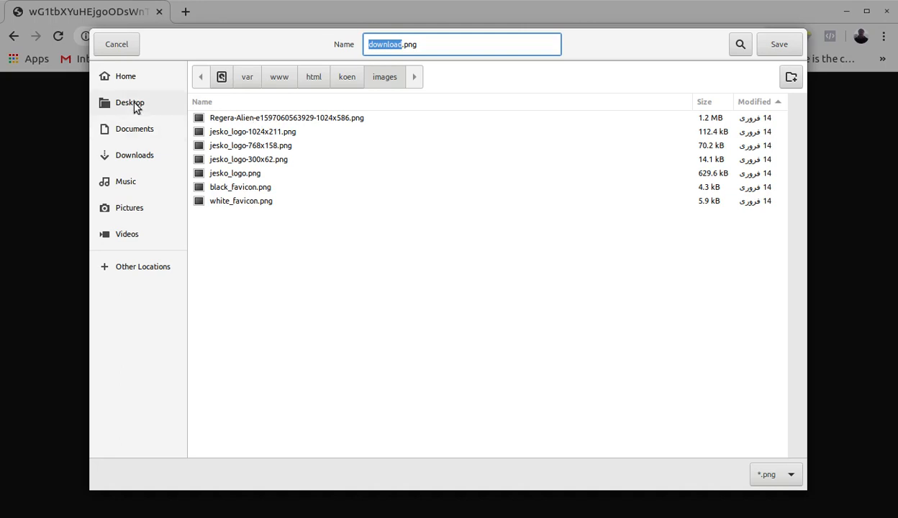
Choose Desktop as the save location and select download.png's name to rename it
{"action": "left_click", "coordinate": [129, 102]}
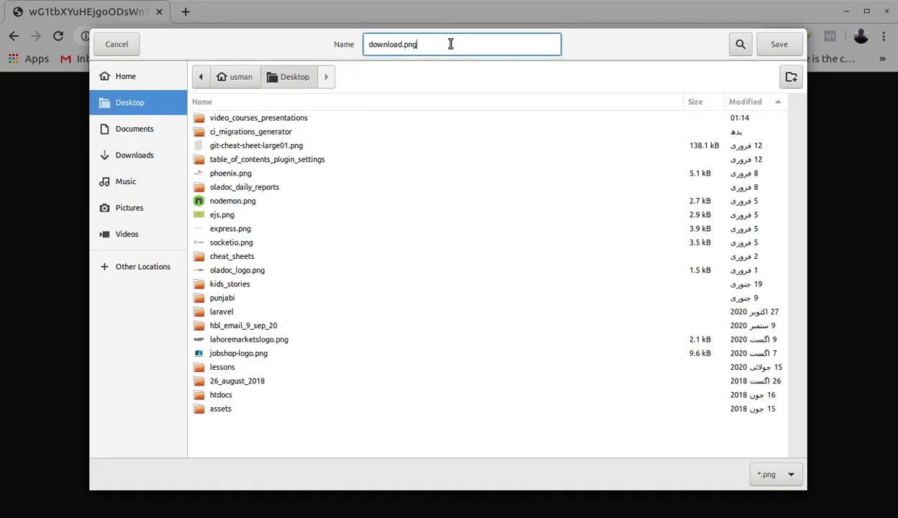
{"action": "double_click", "coordinate": [386, 43]}
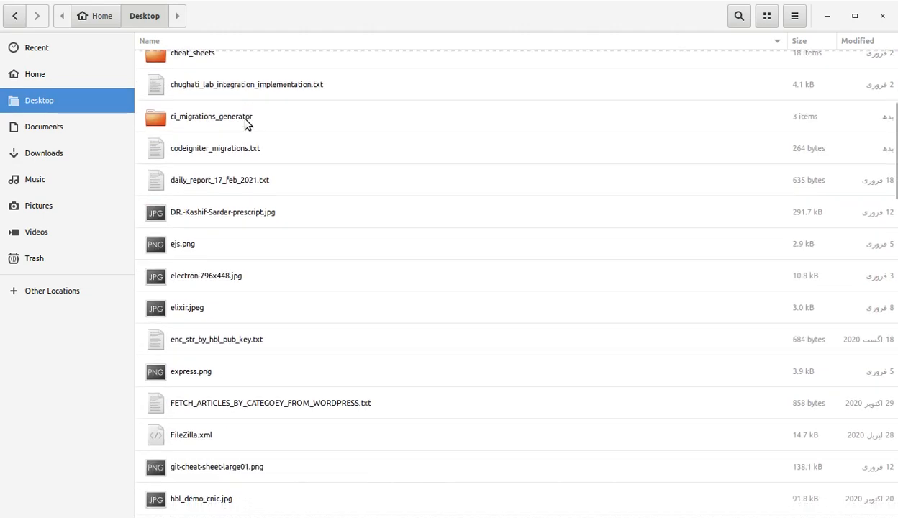
Locate text1.png on the Desktop and open it to view the generated image
{"action": "scroll", "scroll_direction": "down", "scroll_amount": 3}
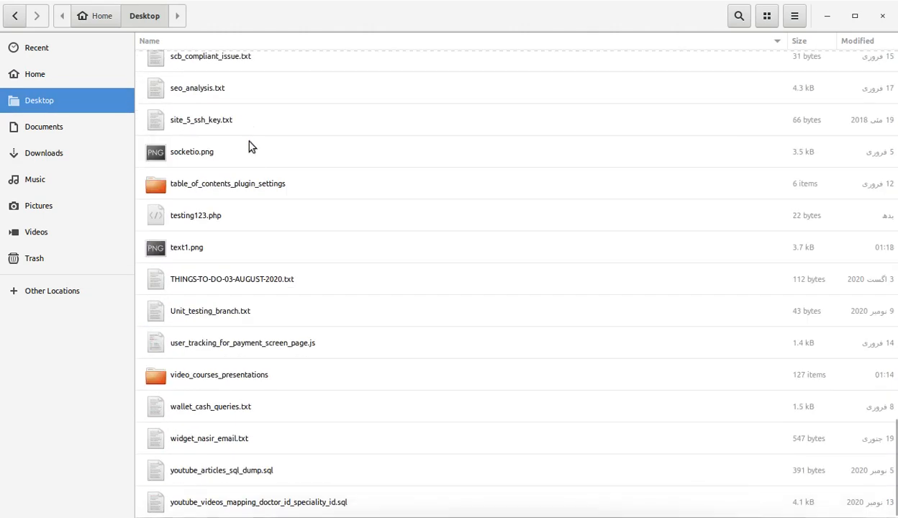
{"action": "left_click", "coordinate": [187, 248]}
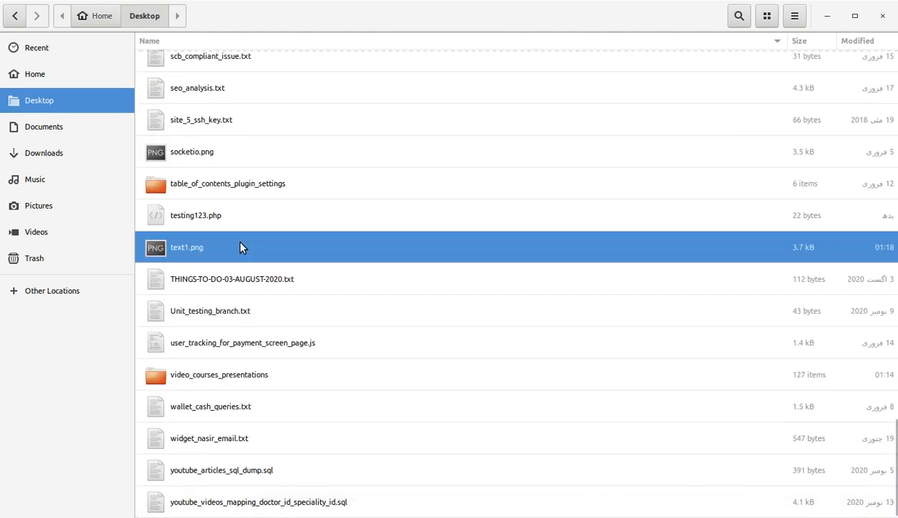
{"action": "double_click", "coordinate": [187, 247]}
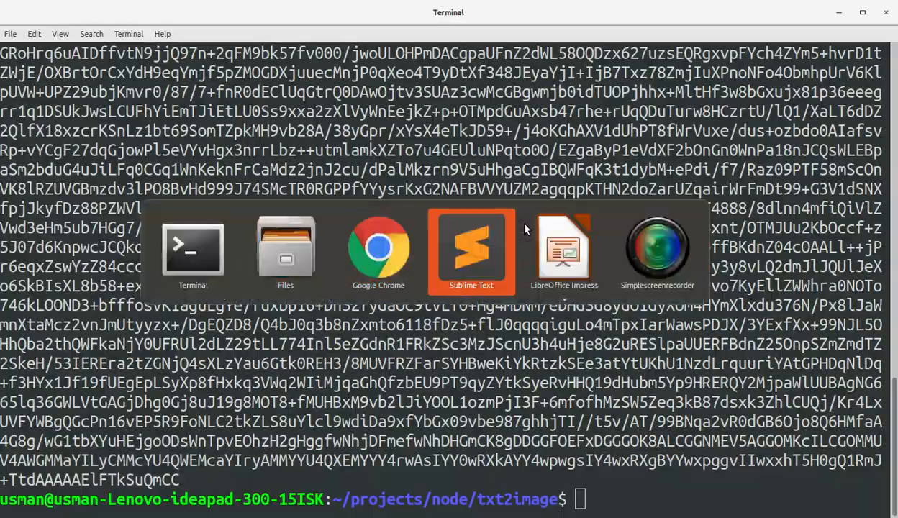
{"action": "left_click", "coordinate": [472, 252]}
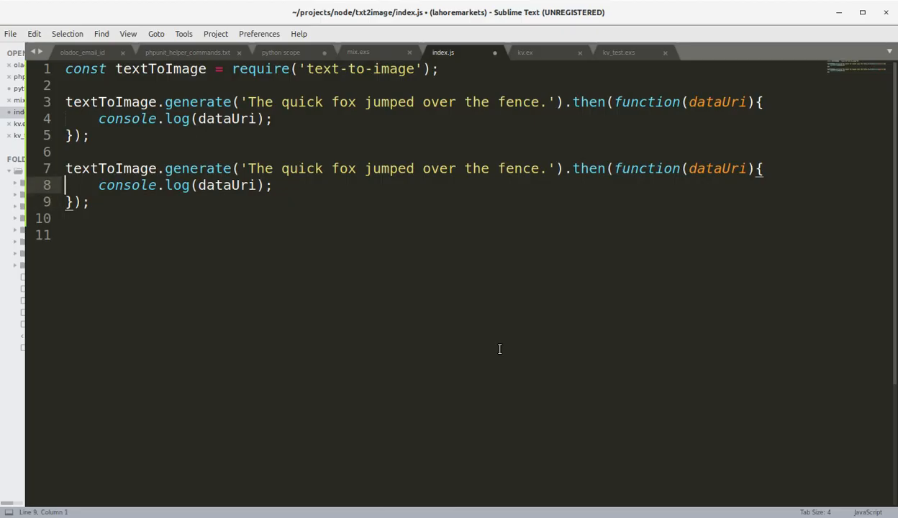
Add an options object after the sentence with debug: true, maxWidth: 720 and fontFamily: 'Arial'
{"action": "left_click", "coordinate": [679, 168]}
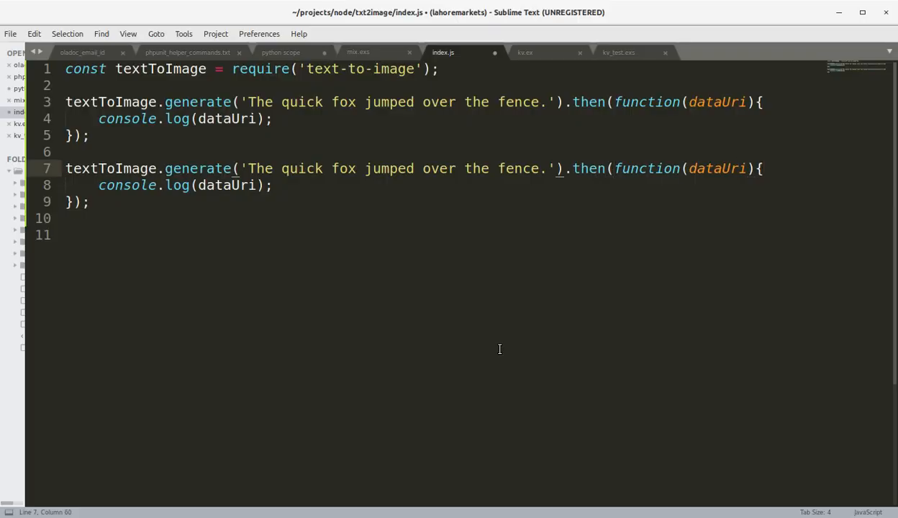
{"action": "type", "text": ","}
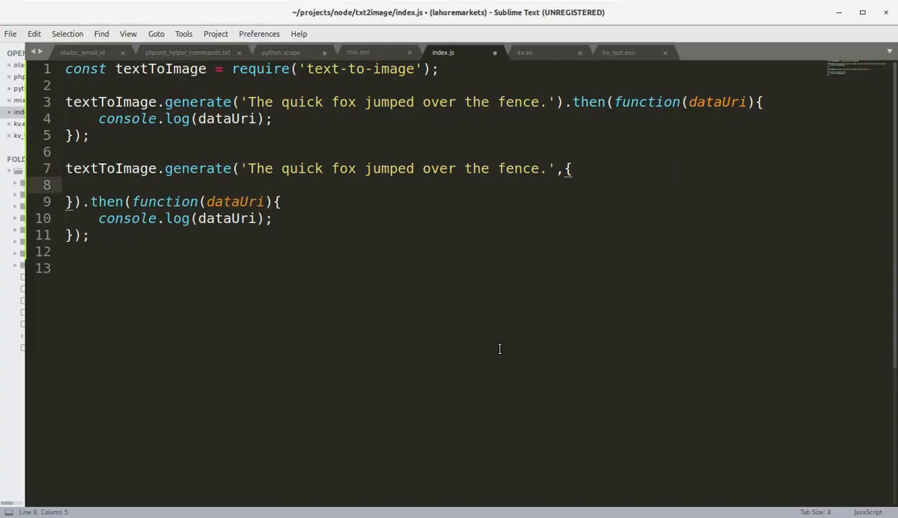
{"action": "type", "text": "deb"}
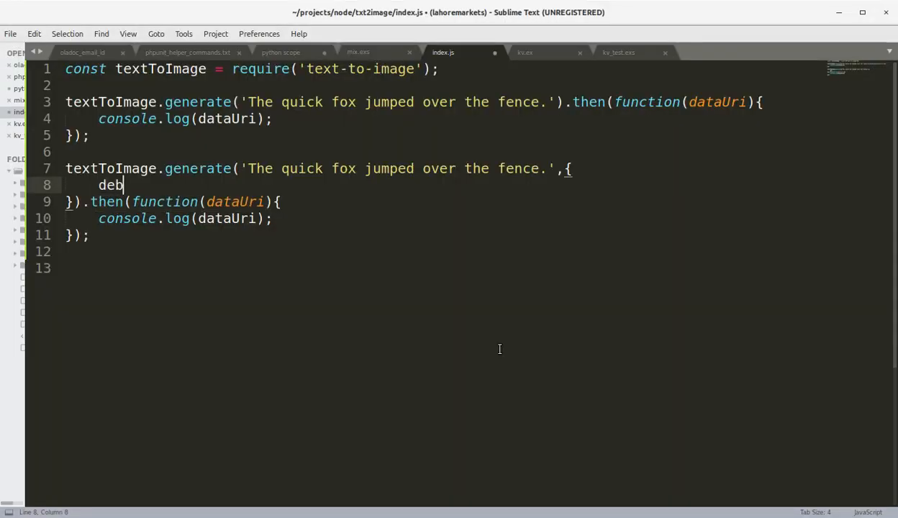
{"action": "type", "text": "ug: true,"}
{"action": "type", "text": "maxWidth"}
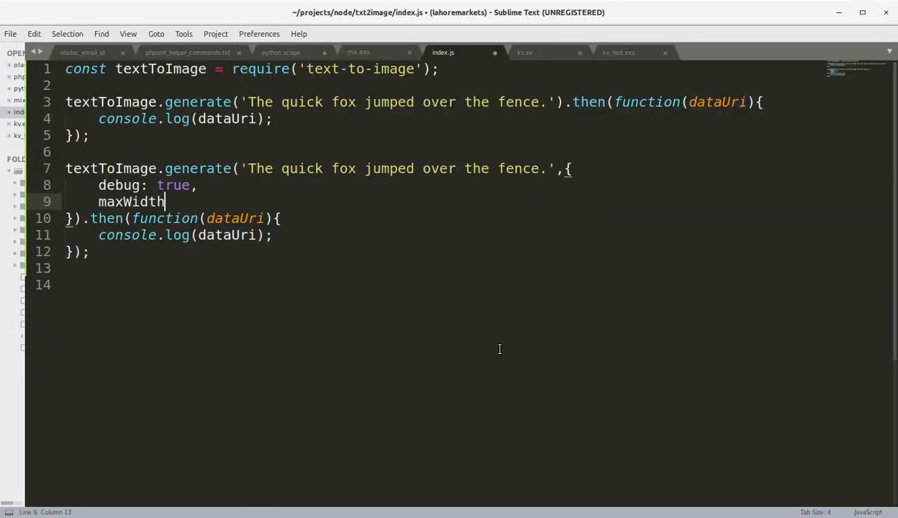
{"action": "type", "text": ": 720,"}
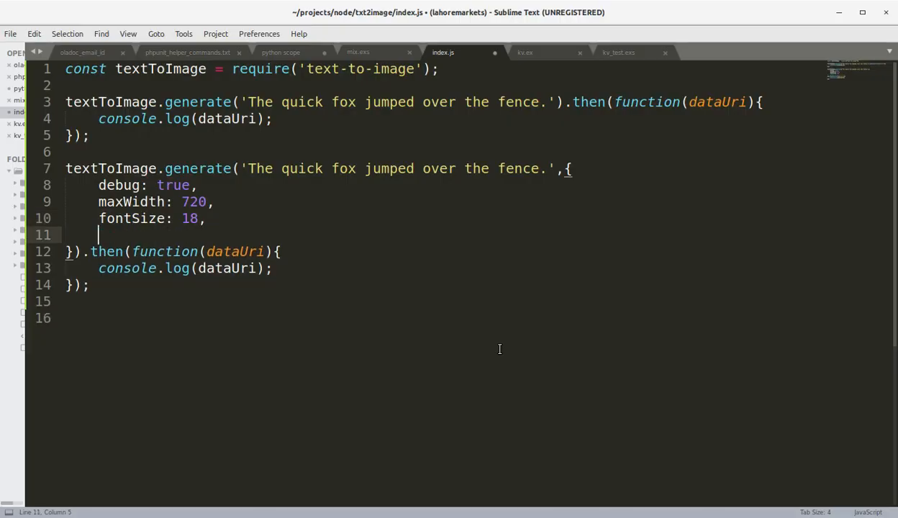
{"action": "type", "text": "fontFami"}
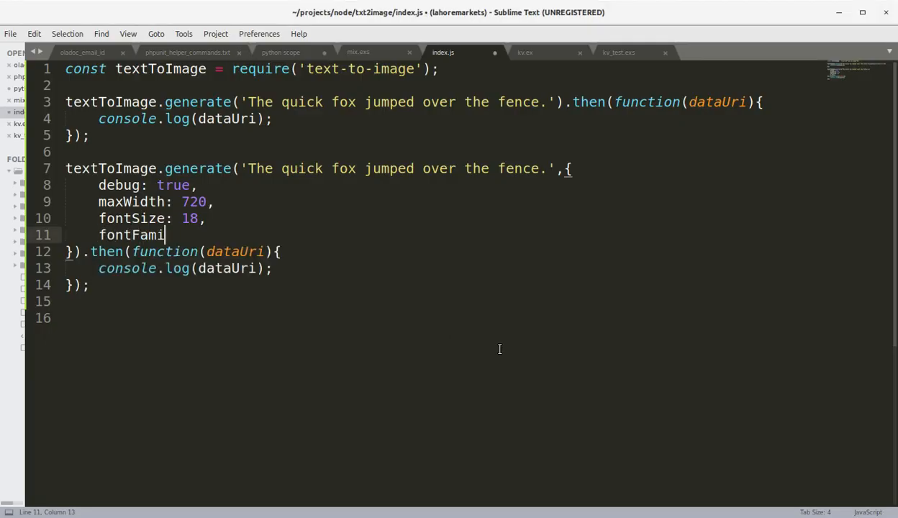
{"action": "type", "text": "ly: 'Arial'"}
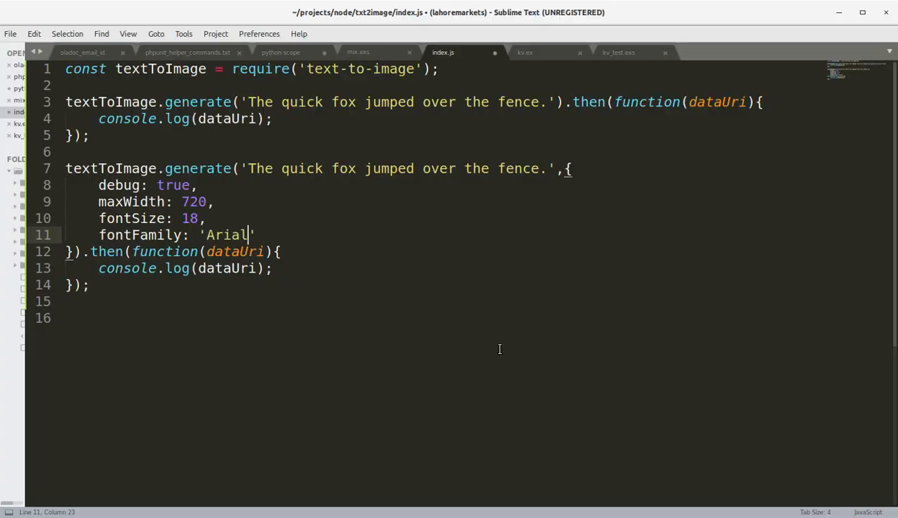
{"action": "type", "text": ","}
{"action": "type", "text": "lineHe"}
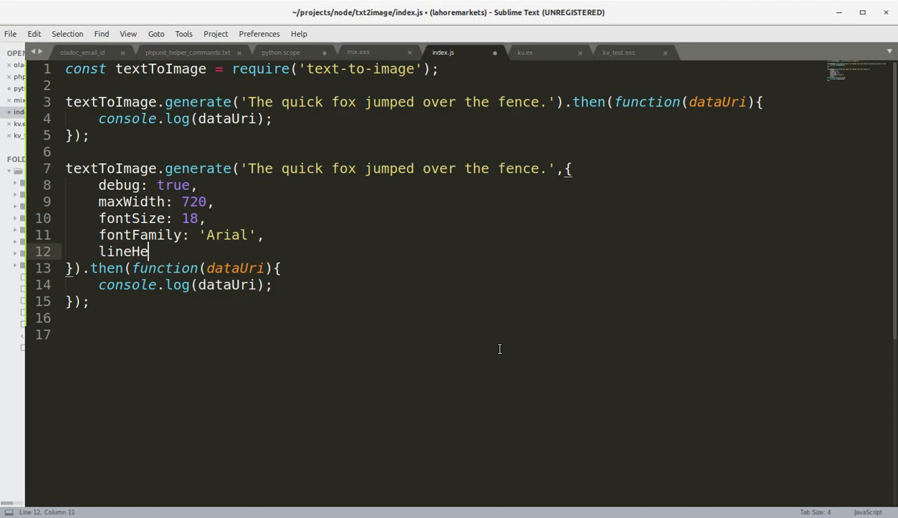
Add lineHeight: 30, margin: 5, bgColor: 'blue', textColor 'red', and remove the trailing blank lines
{"action": "type", "text": "ight:"}
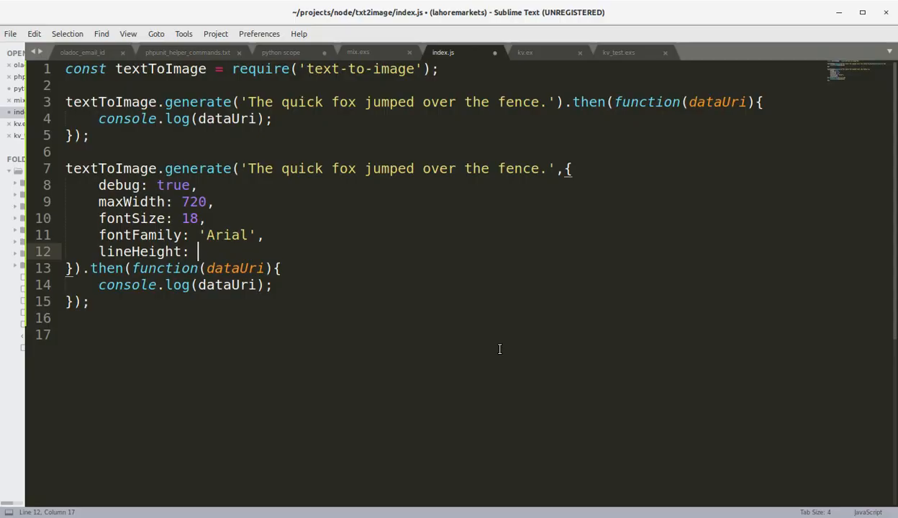
{"action": "type", "text": "30,"}
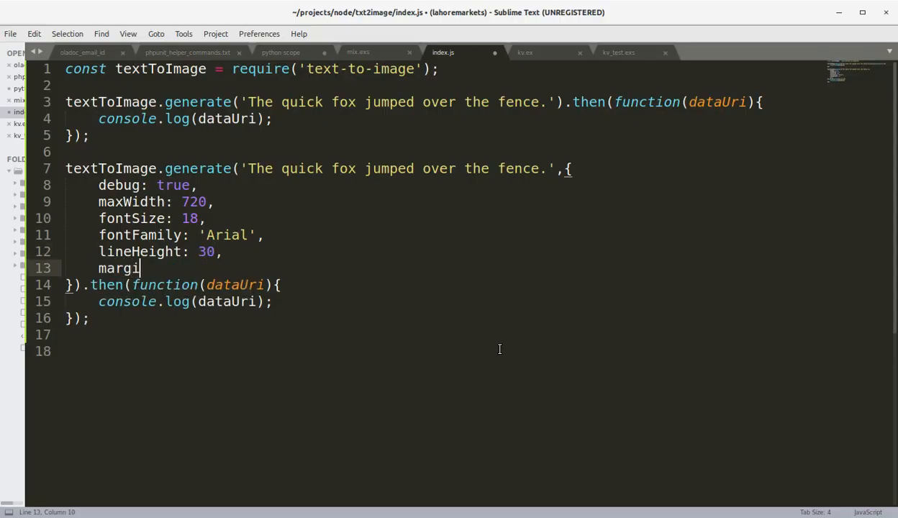
{"action": "type", "text": "n: 5,"}
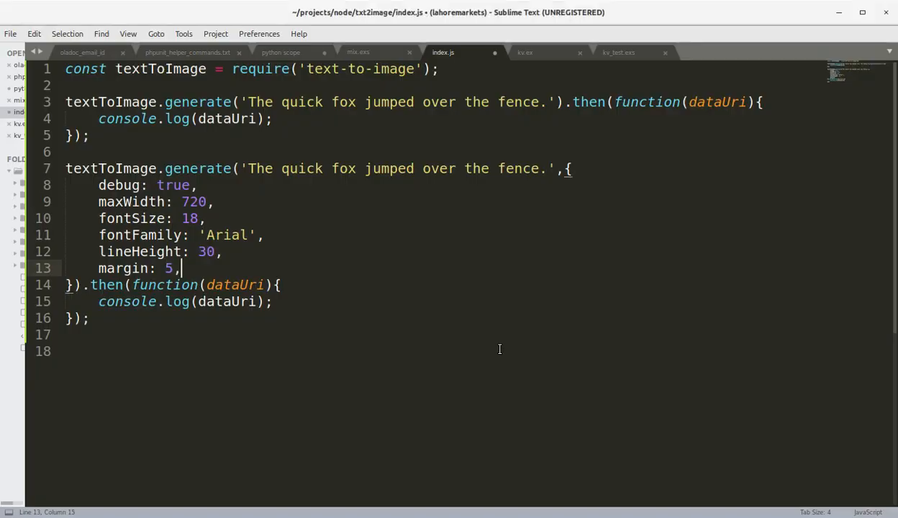
{"action": "type", "text": "b"}
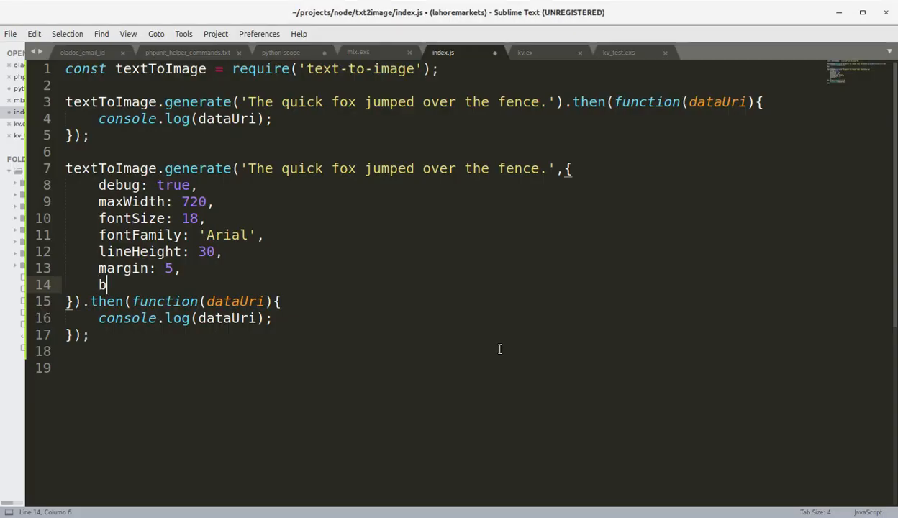
{"action": "type", "text": "gColor:"}
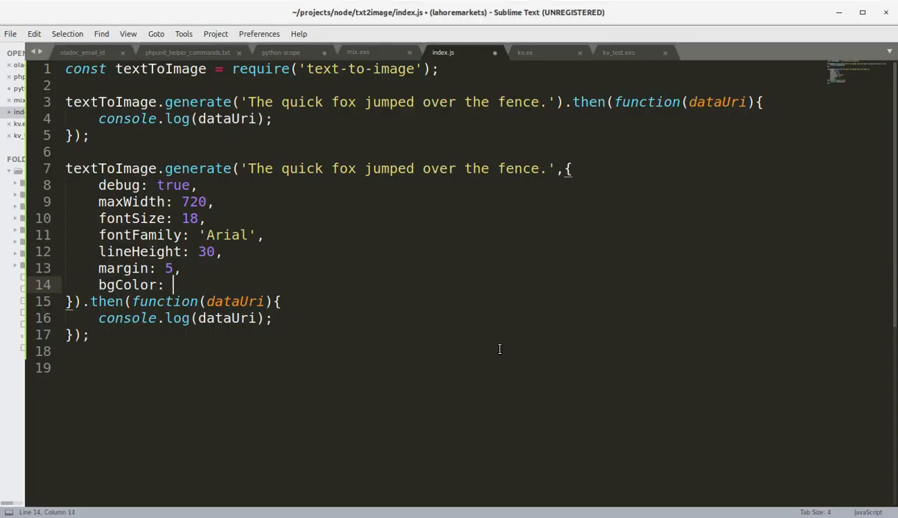
{"action": "type", "text": "'blue',"}
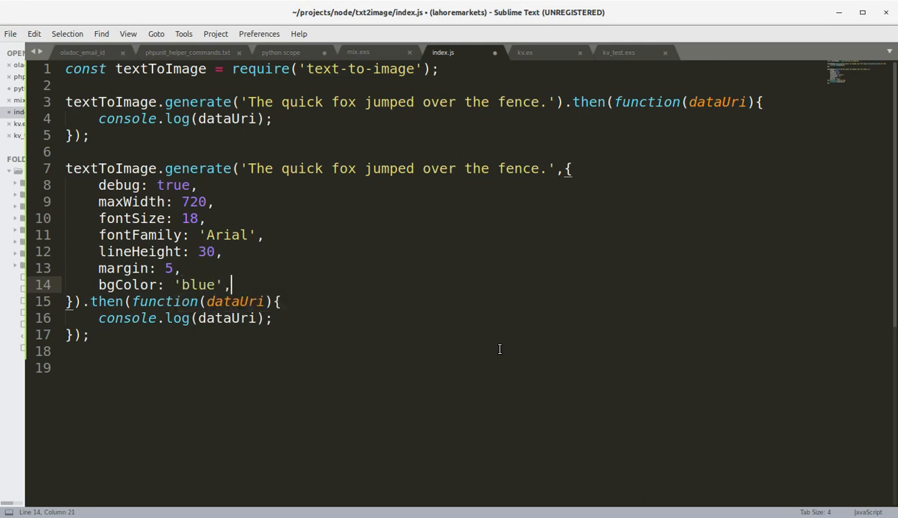
{"action": "type", "text": "textColor: '"}
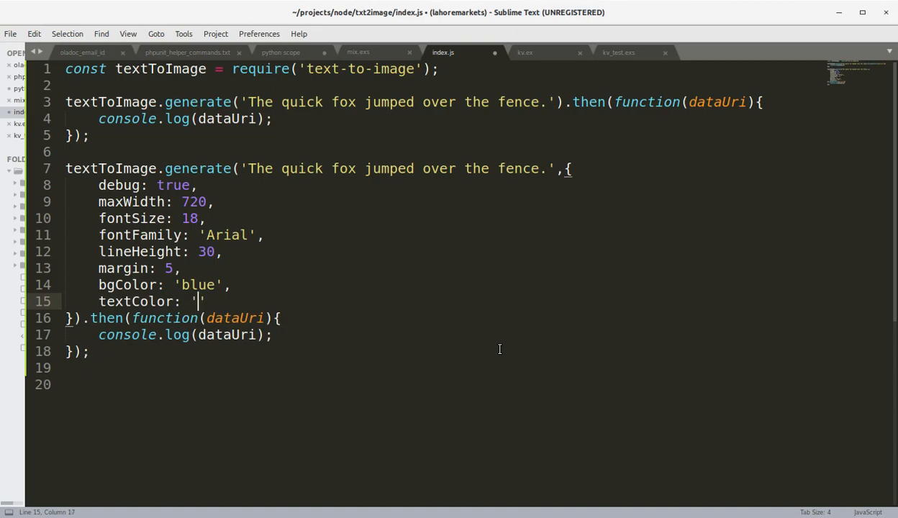
{"action": "type", "text": "red"}
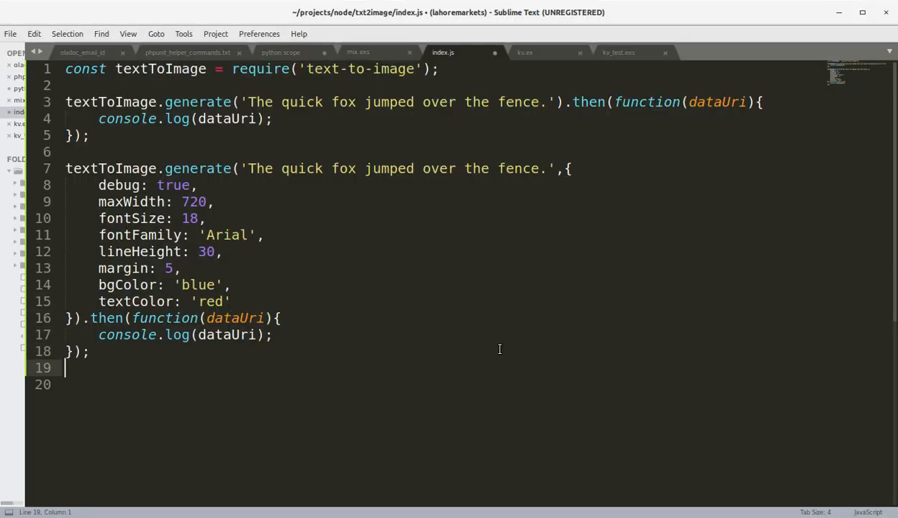
{"action": "key", "text": "backspace"}
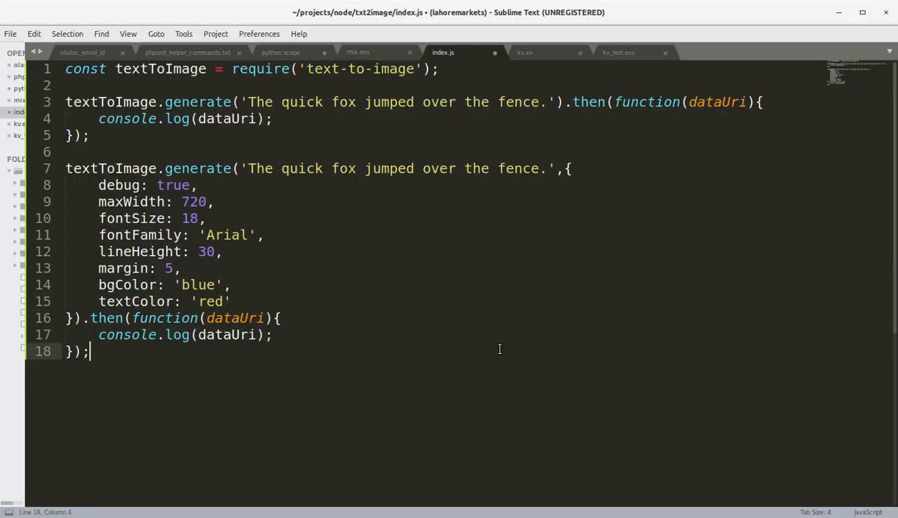
Save the script, run node index.js and copy the printed base64 image data
{"action": "key", "text": "ctrl+s"}
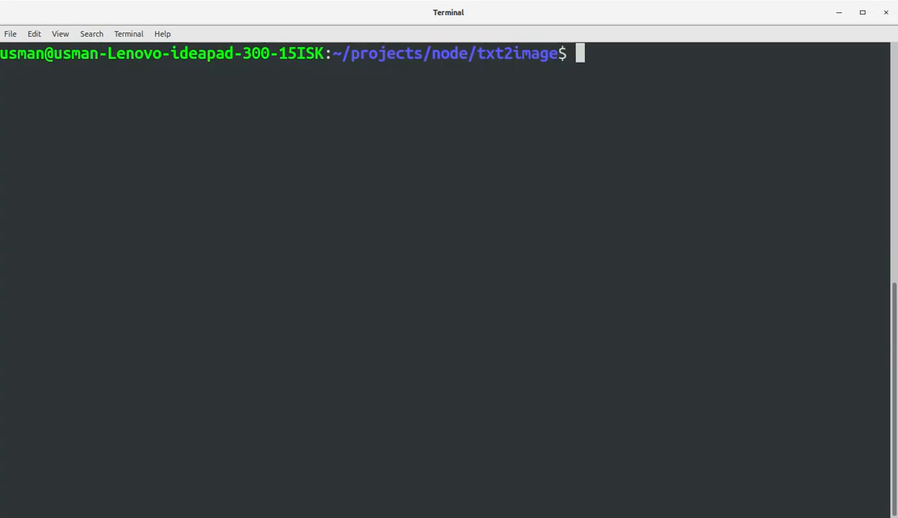
{"action": "type", "text": "node index.js"}
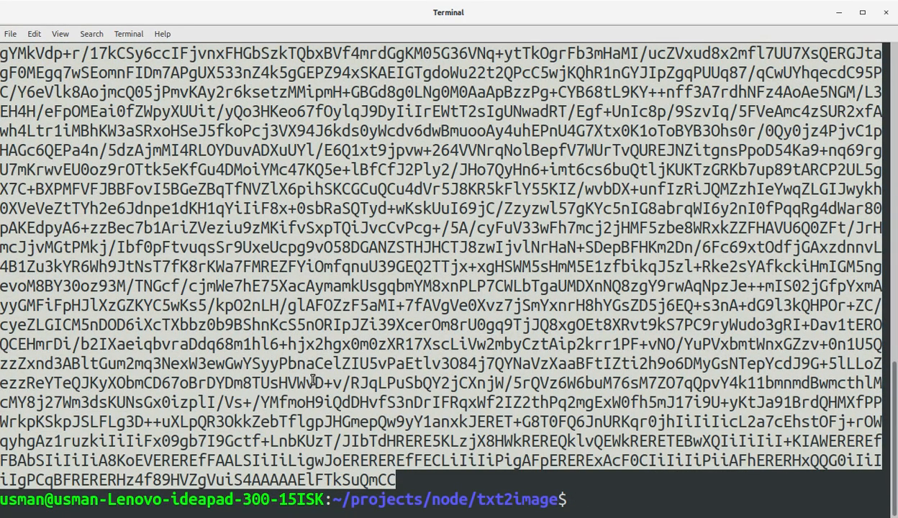
{"action": "right_click", "coordinate": [314, 380]}
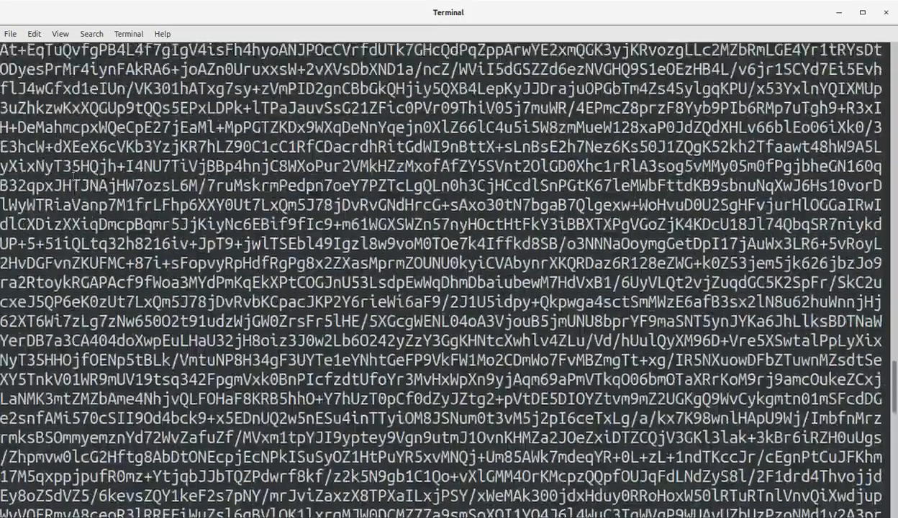
Scroll through the printed data URI output and return to the script
{"action": "scroll", "scroll_direction": "down", "scroll_amount": 3}
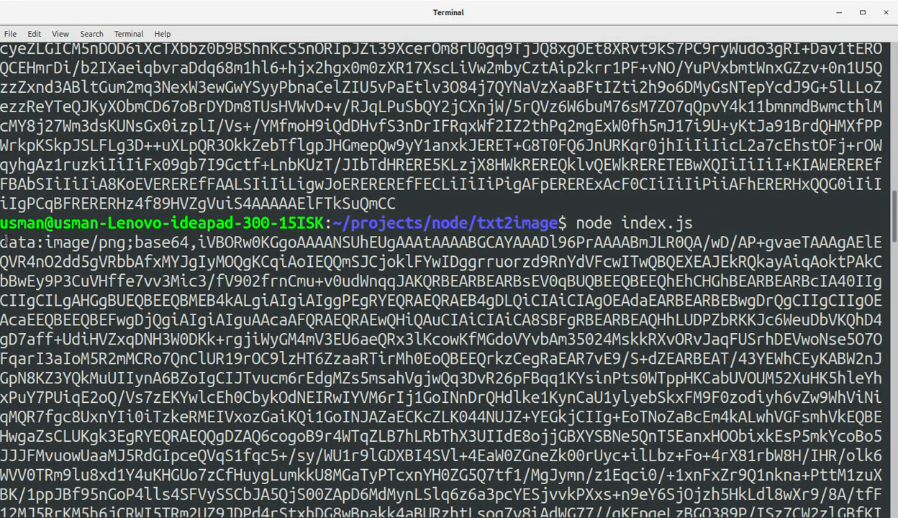
{"action": "scroll", "scroll_direction": "down", "scroll_amount": 3}
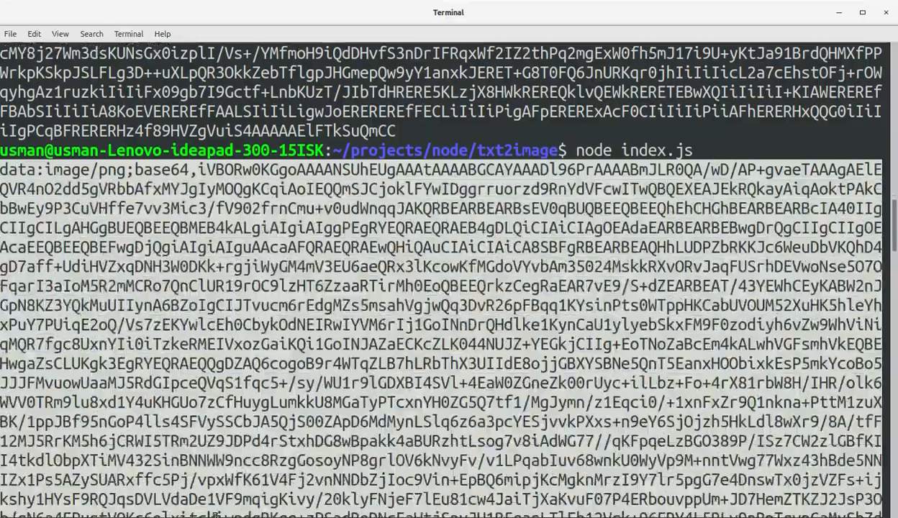
{"action": "scroll", "scroll_direction": "down", "scroll_amount": 3}
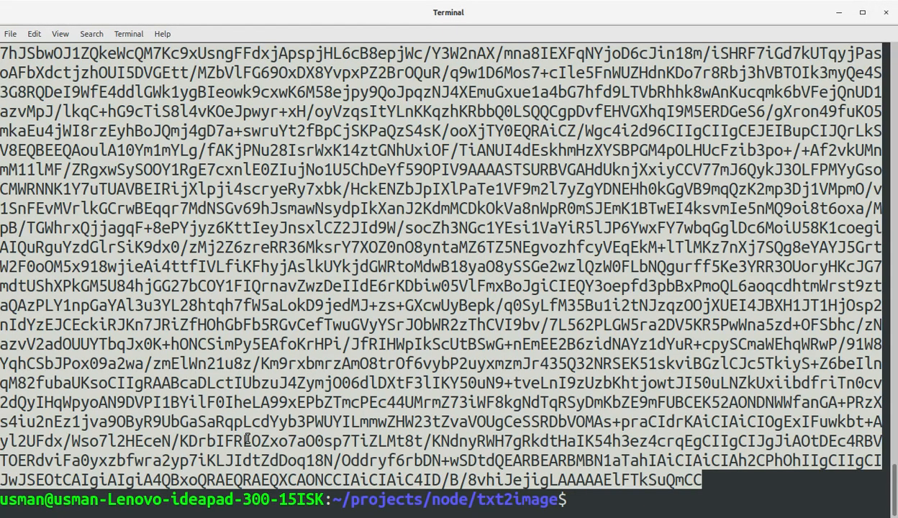
{"action": "key", "text": "Return"}
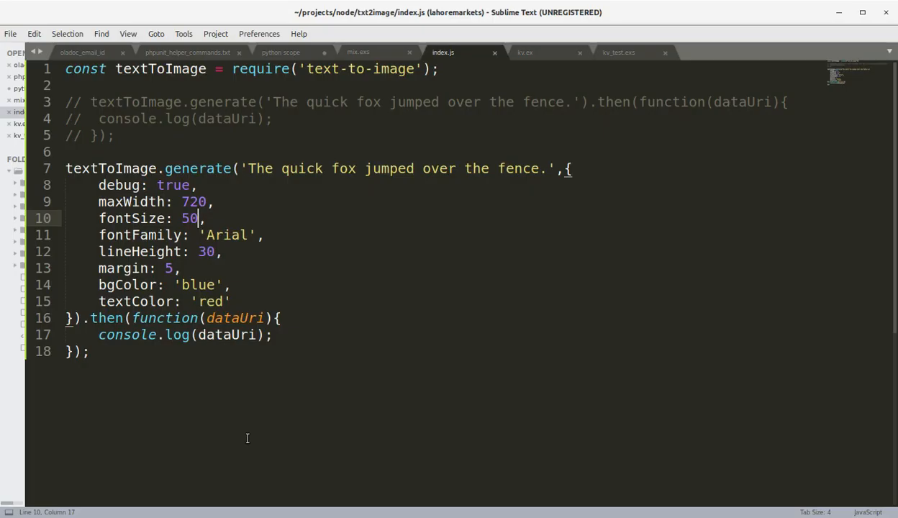
Add const fs = require('fs') at the top of index.js
{"action": "key", "text": "alt+Tab"}
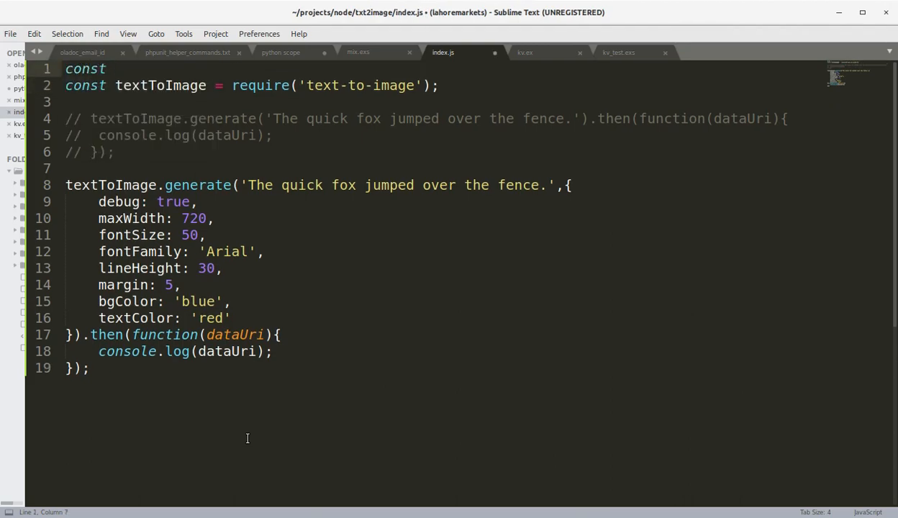
{"action": "type", "text": "f"}
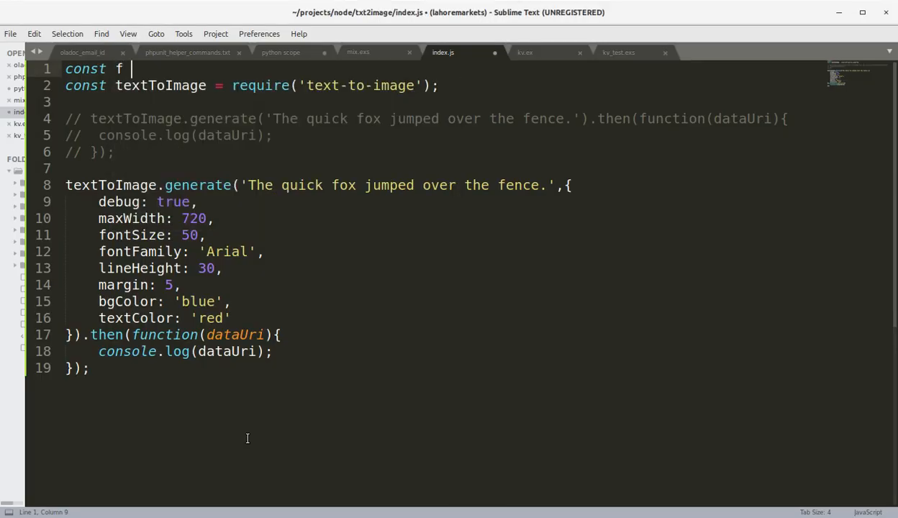
{"action": "type", "text": "s = require"}
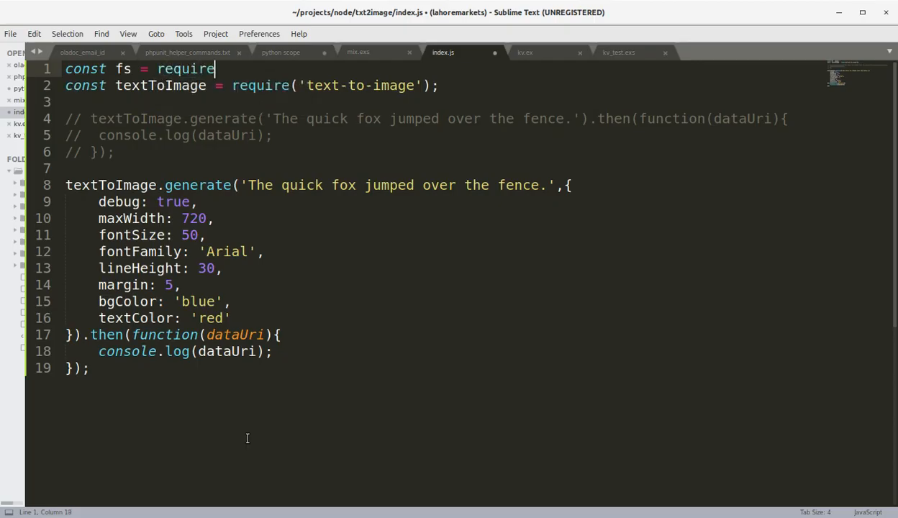
{"action": "type", "text": "('f');"}
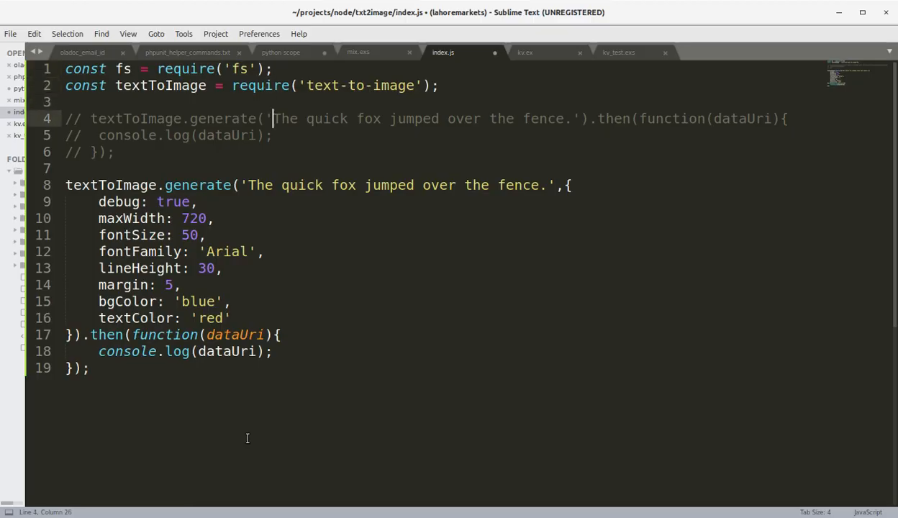
In the callback, decode dataUri into a buffer with Buffer.from(dataUri, "base64")
{"action": "left_click", "coordinate": [66, 369]}
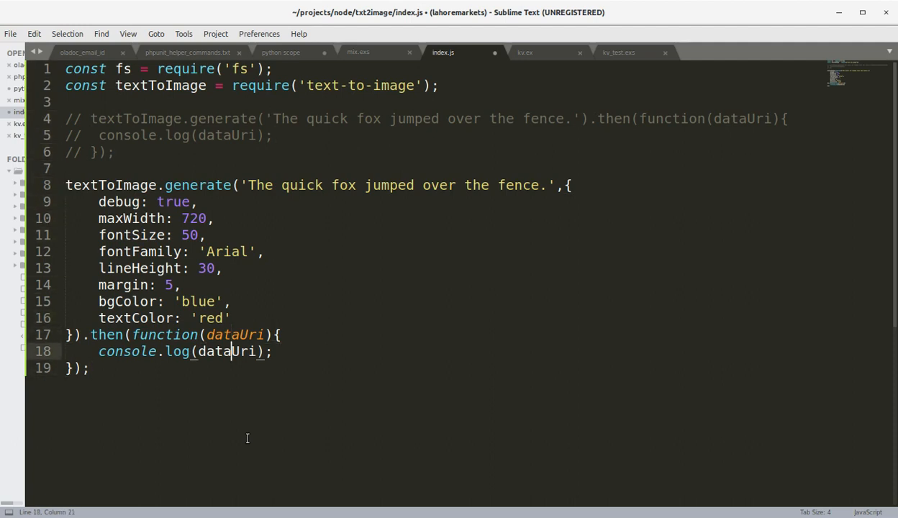
{"action": "type", "text": "conts"}
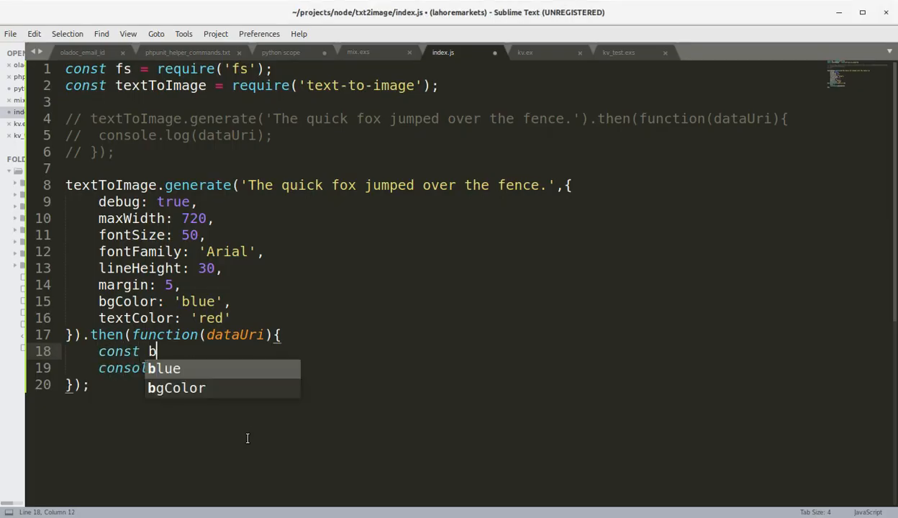
{"action": "type", "text": "uffer = Buffer.from(d"}
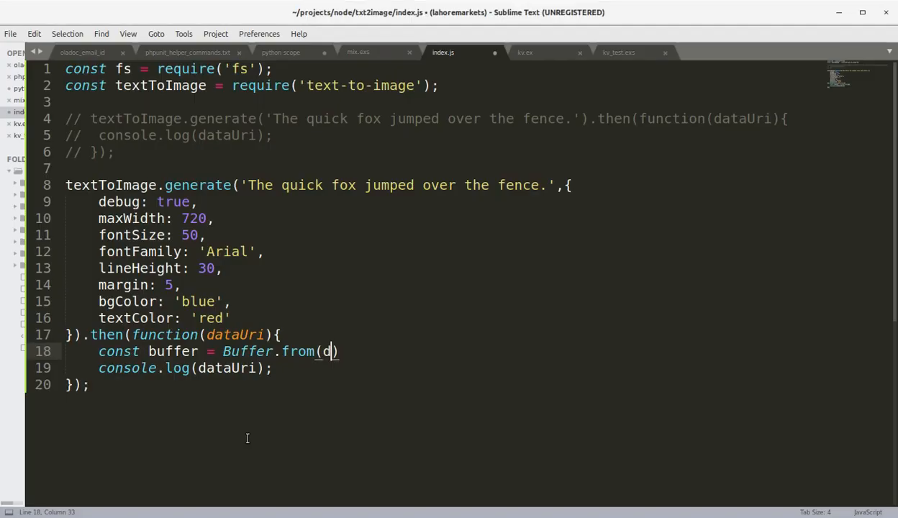
{"action": "type", "text": "ataUri,\""}
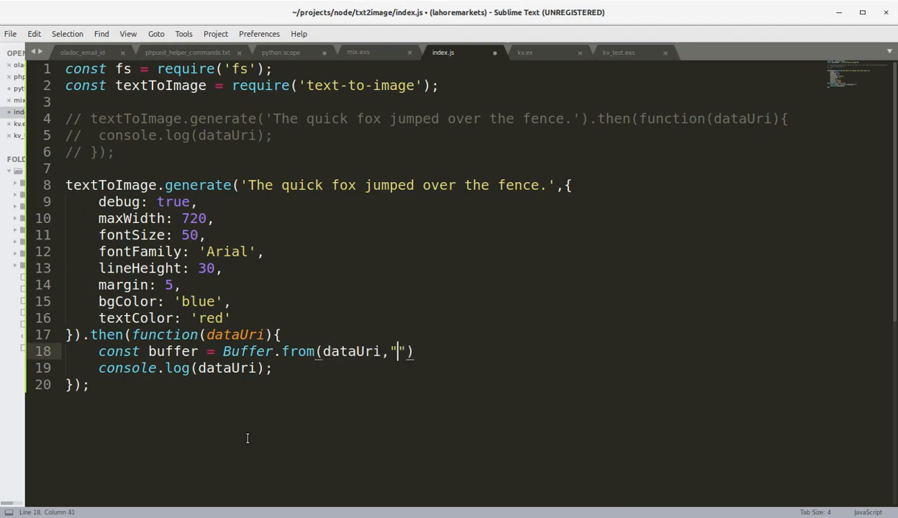
{"action": "type", "text": "base"}
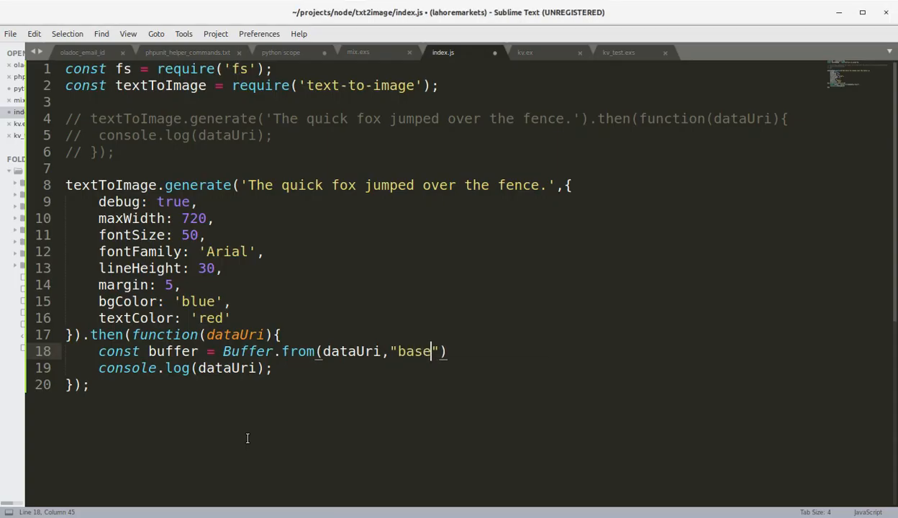
{"action": "type", "text": "64\");"}
{"action": "type", "text": "fs."}
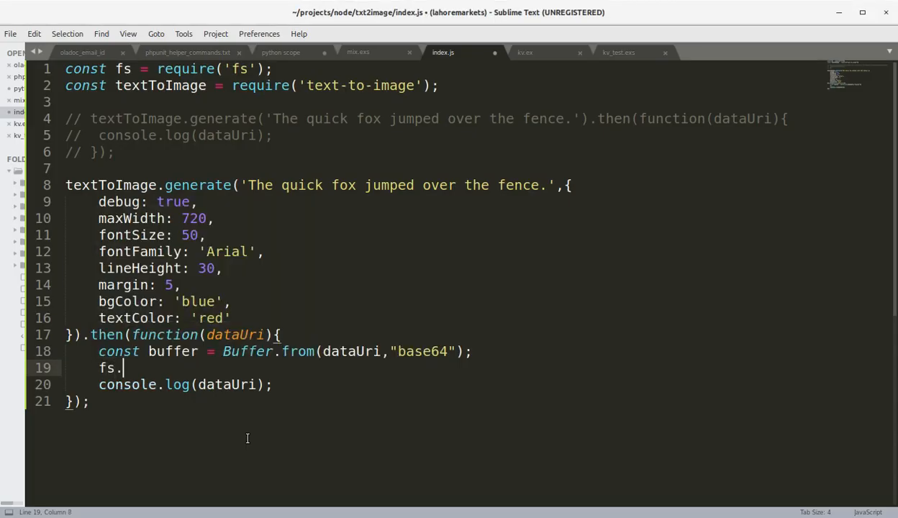
Write the buffer to new-image.jpg with fs.writeFileSync and comment out the console.log
{"action": "type", "text": "writeFileSync('')"}
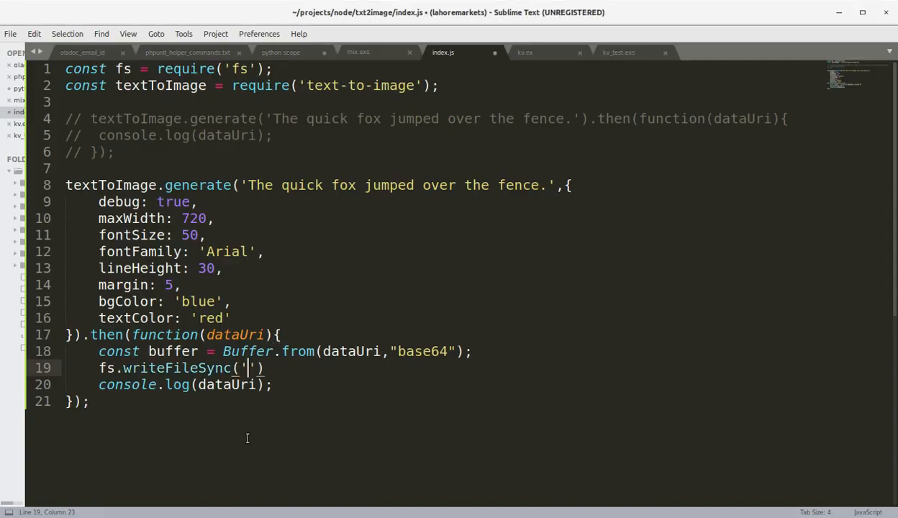
{"action": "type", "text": "new-image"}
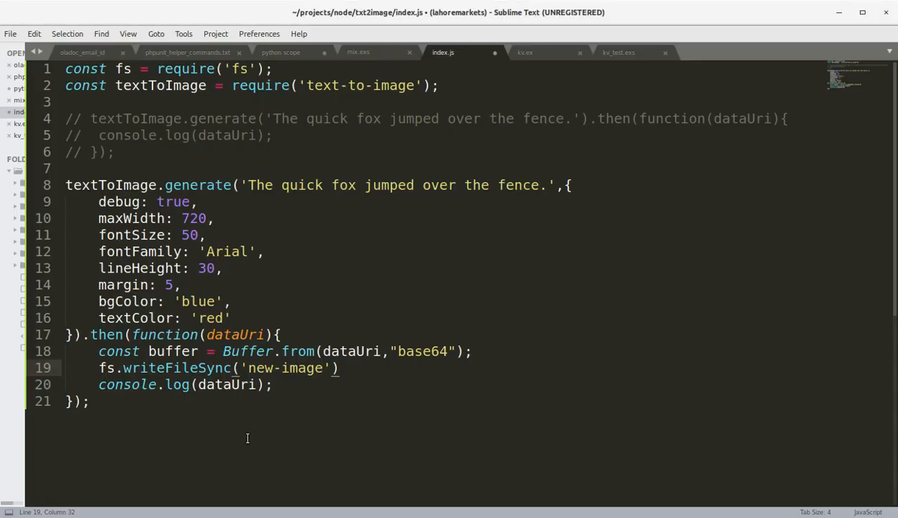
{"action": "type", "text": "."}
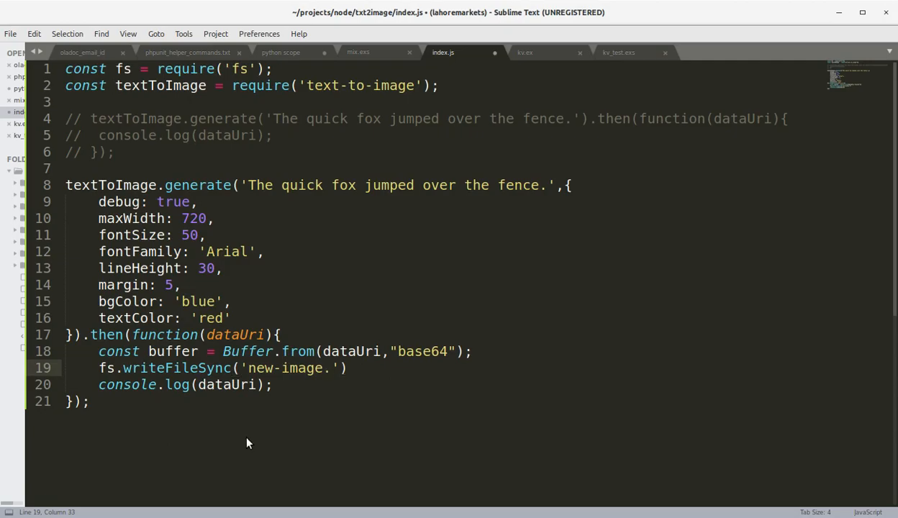
{"action": "type", "text": "jp"}
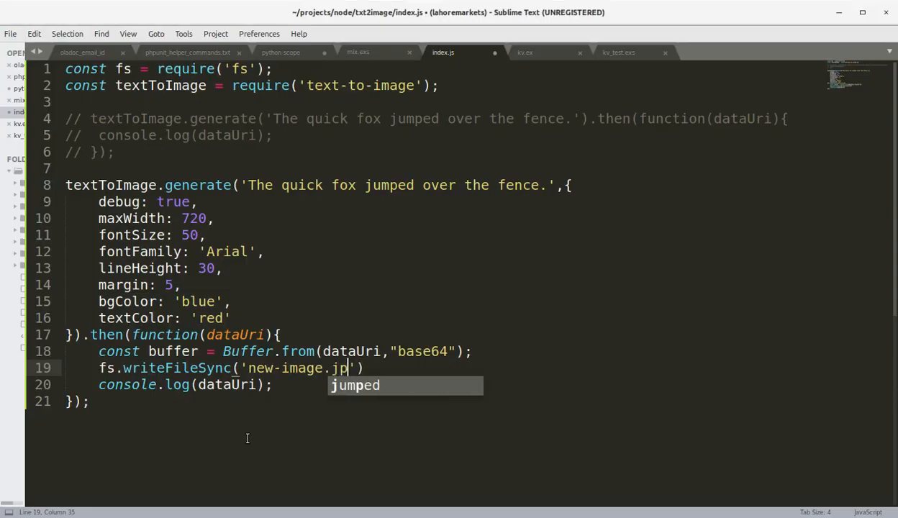
{"action": "type", "text": "g"}
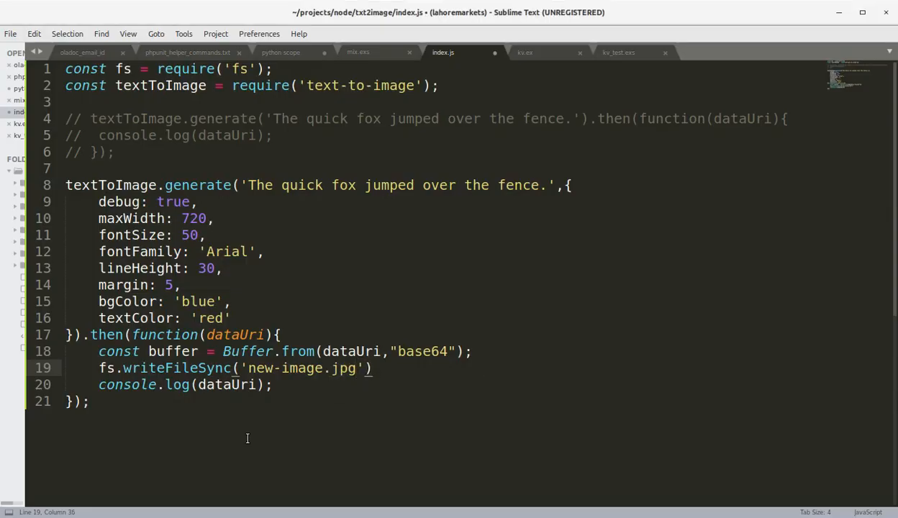
{"action": "type", "text": ","}
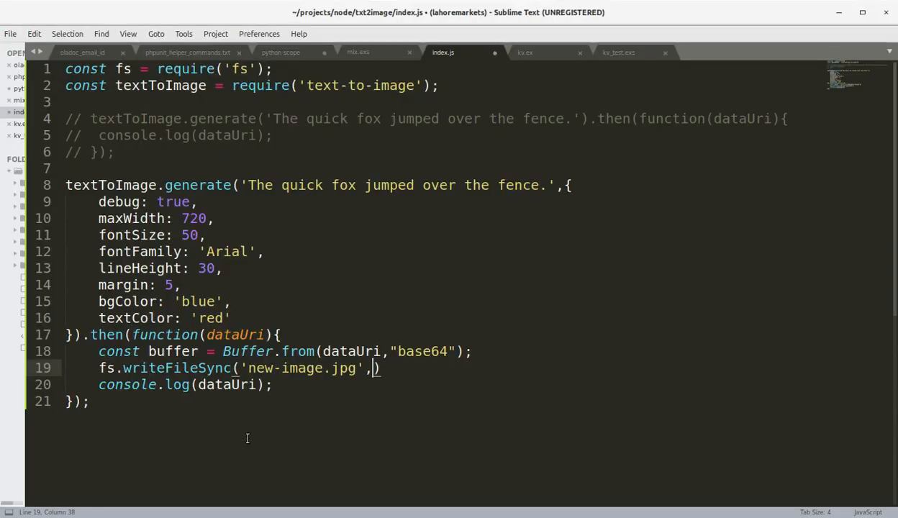
{"action": "type", "text": "buffer)"}
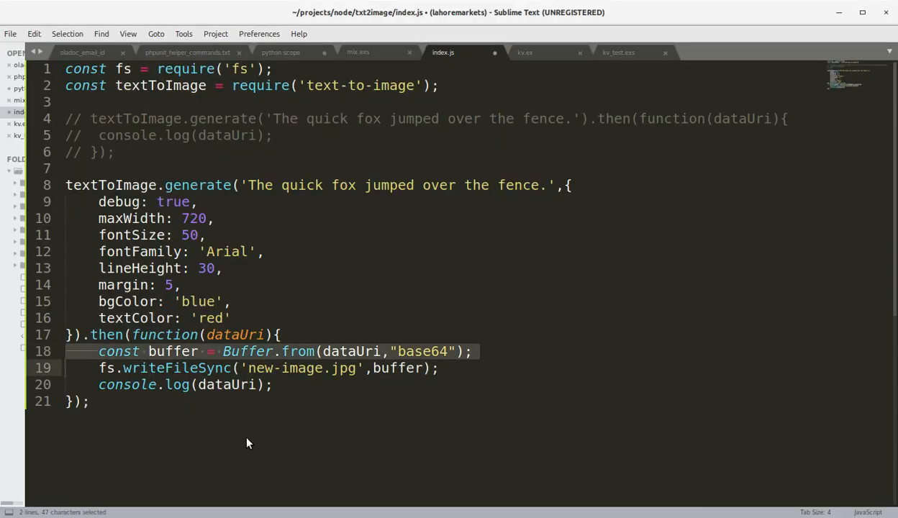
{"action": "left_click", "coordinate": [98, 384]}
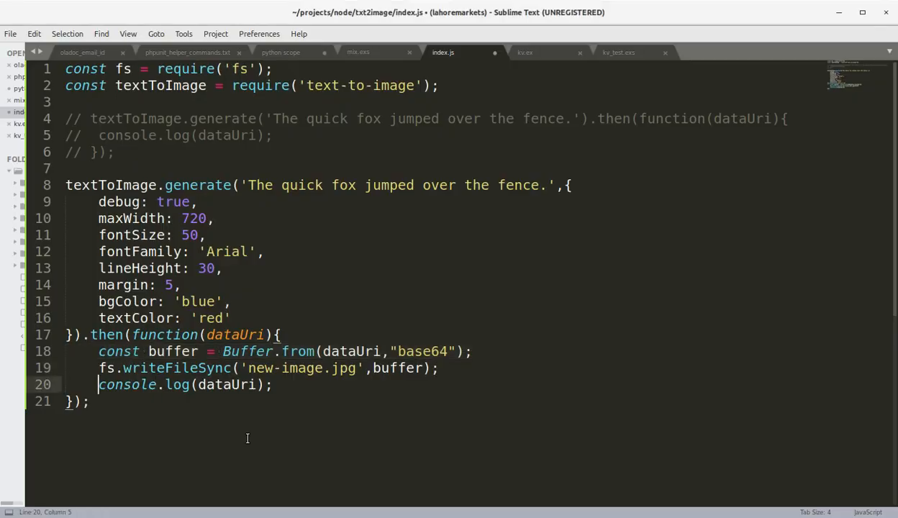
{"action": "type", "text": "//"}
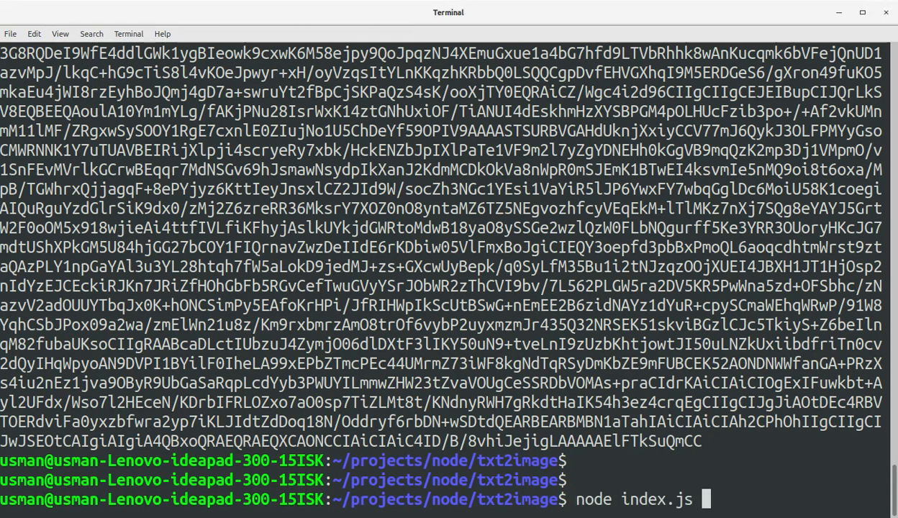
List the txt2image folder with ls and select the new-image name in the listing
{"action": "type", "text": "ls"}
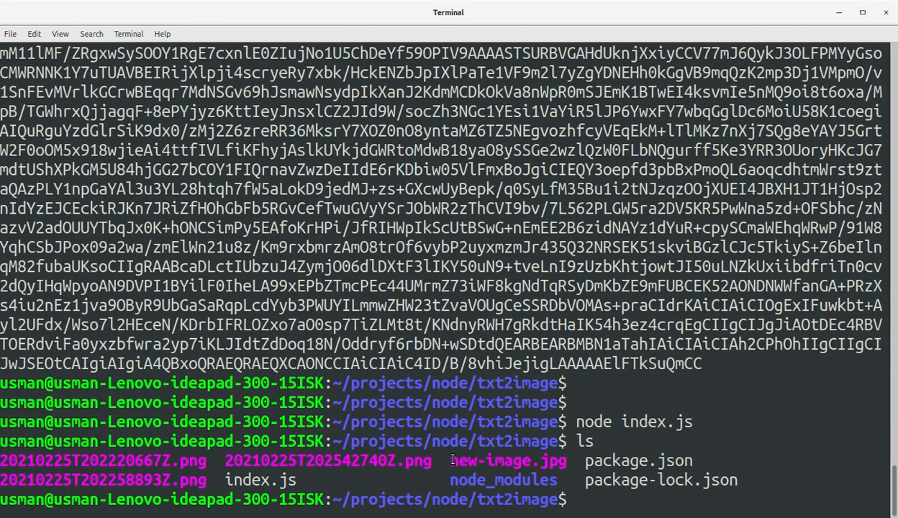
{"action": "double_click", "coordinate": [506, 461]}
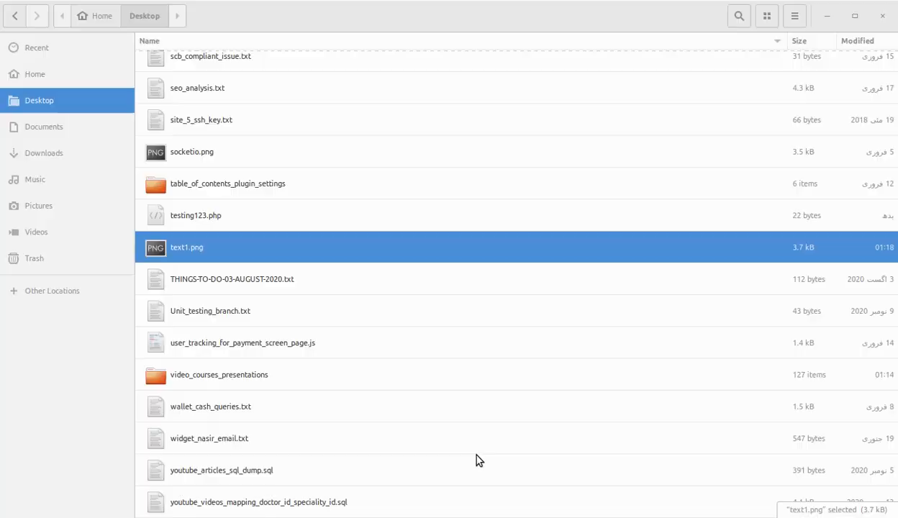
{"action": "mouse_move", "coordinate": [250, 251]}
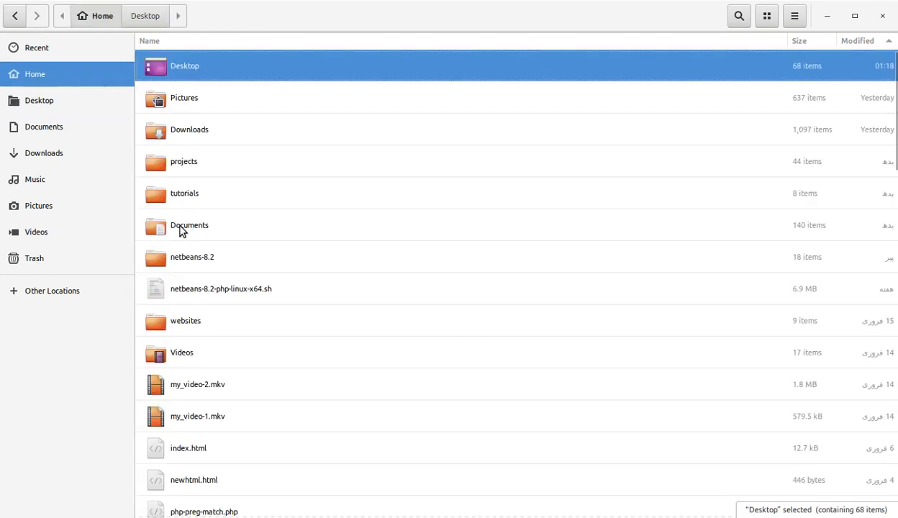
In Files, preview new-image.jpg and the previous generated image, then close the viewer
{"action": "double_click", "coordinate": [185, 161]}
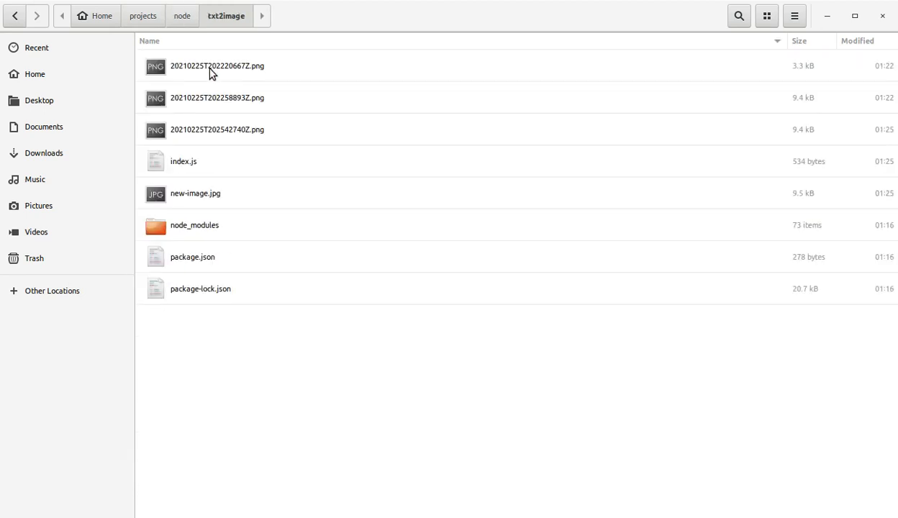
{"action": "left_click", "coordinate": [196, 193]}
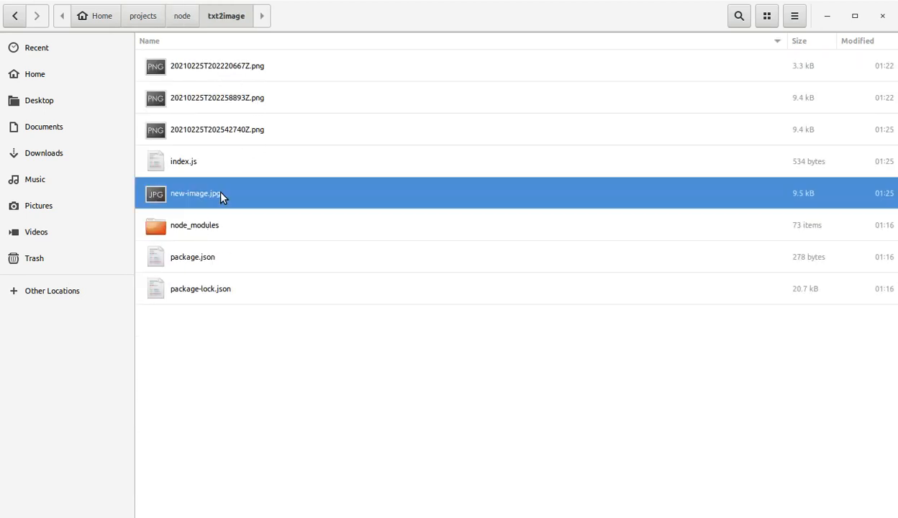
{"action": "double_click", "coordinate": [195, 193]}
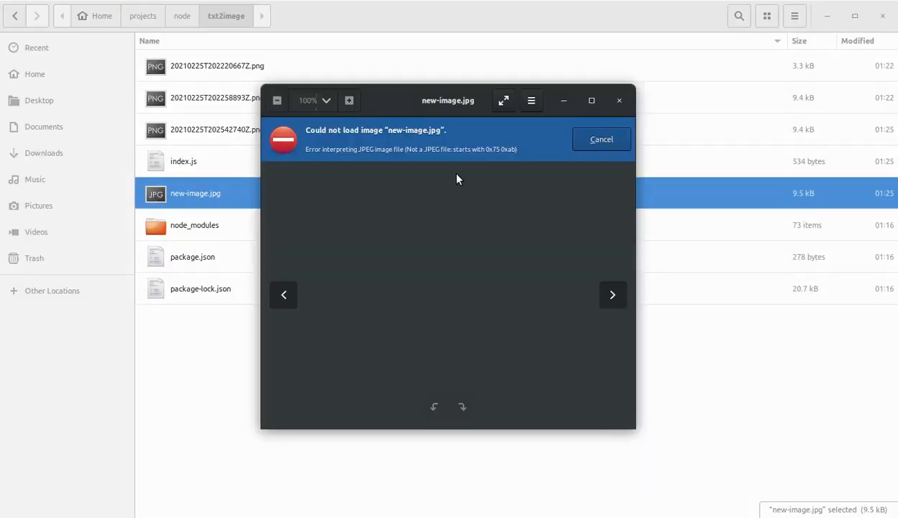
{"action": "left_click", "coordinate": [601, 138]}
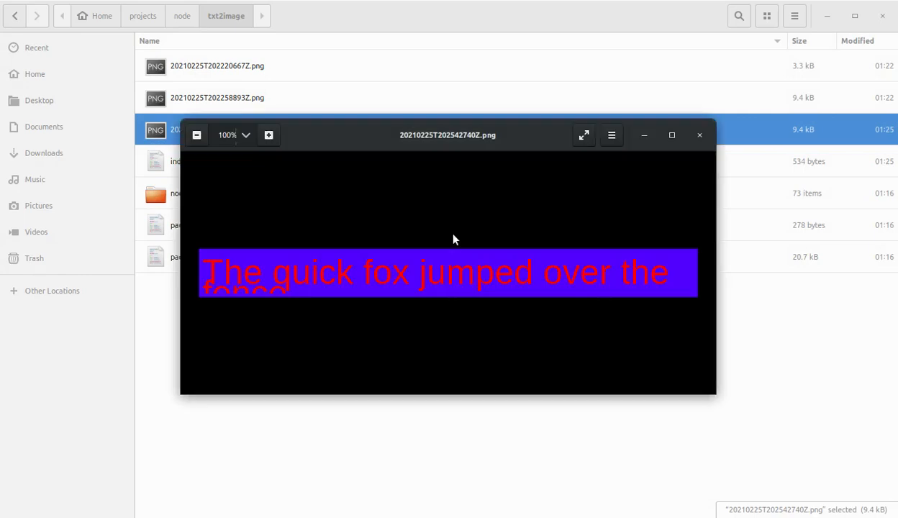
{"action": "left_click", "coordinate": [700, 135]}
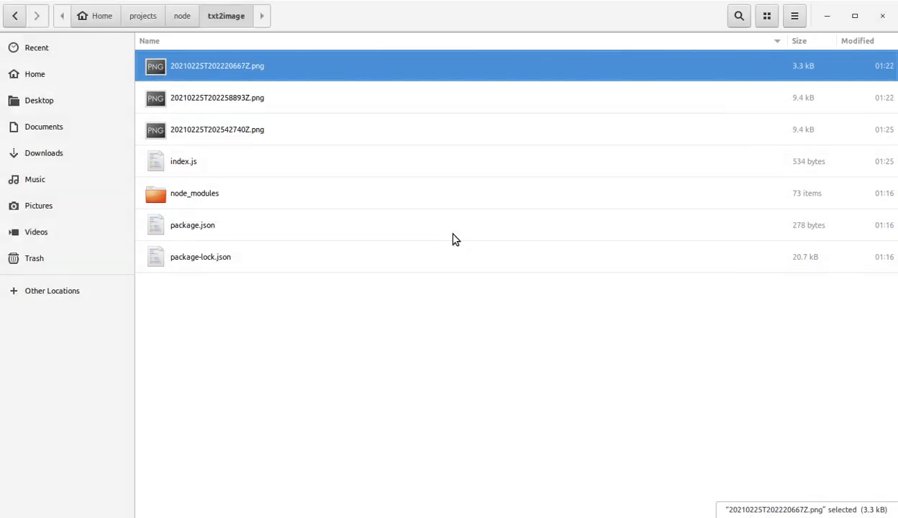
{"action": "left_click", "coordinate": [218, 130]}
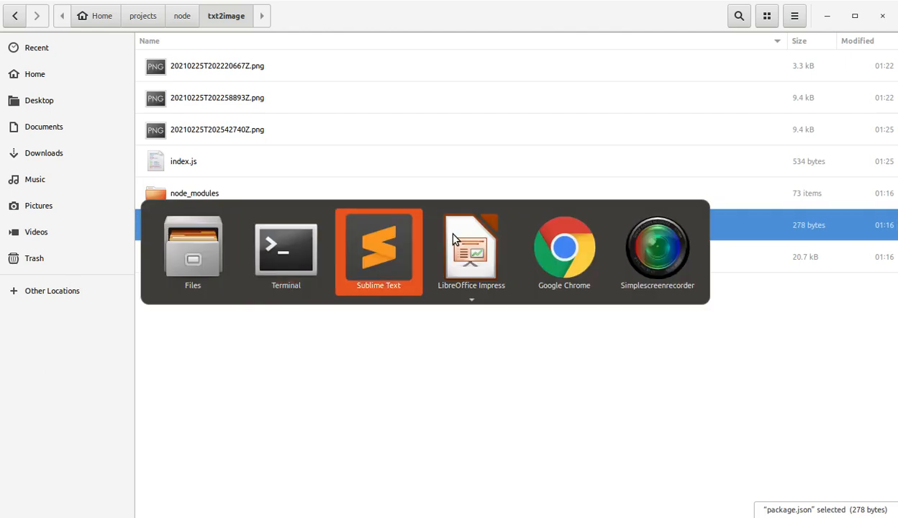
Preview the 20210225T202258893Z.png image in the folder and return to the editor
{"action": "left_click", "coordinate": [379, 252]}
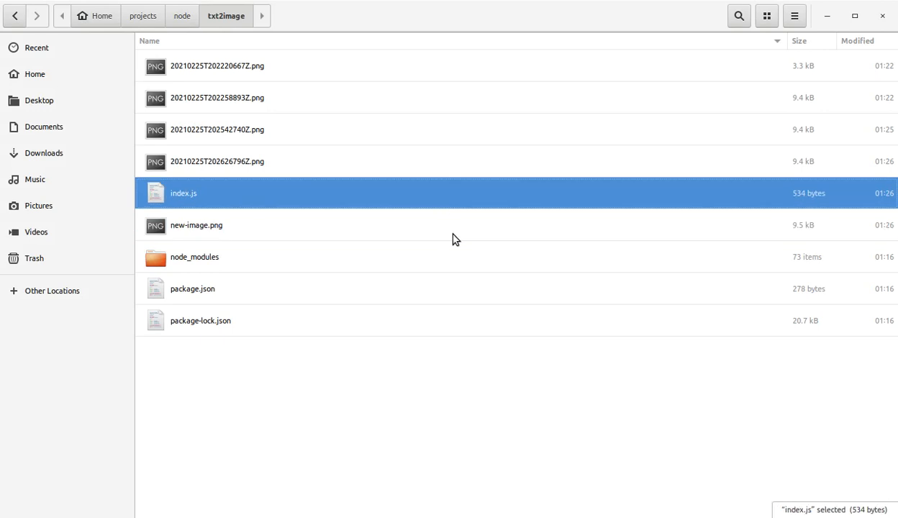
{"action": "left_click", "coordinate": [196, 224]}
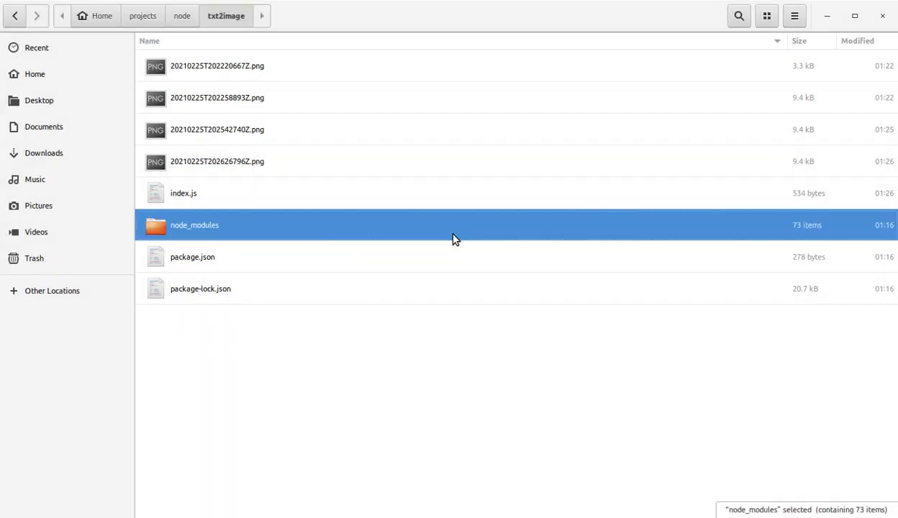
{"action": "left_click", "coordinate": [217, 129]}
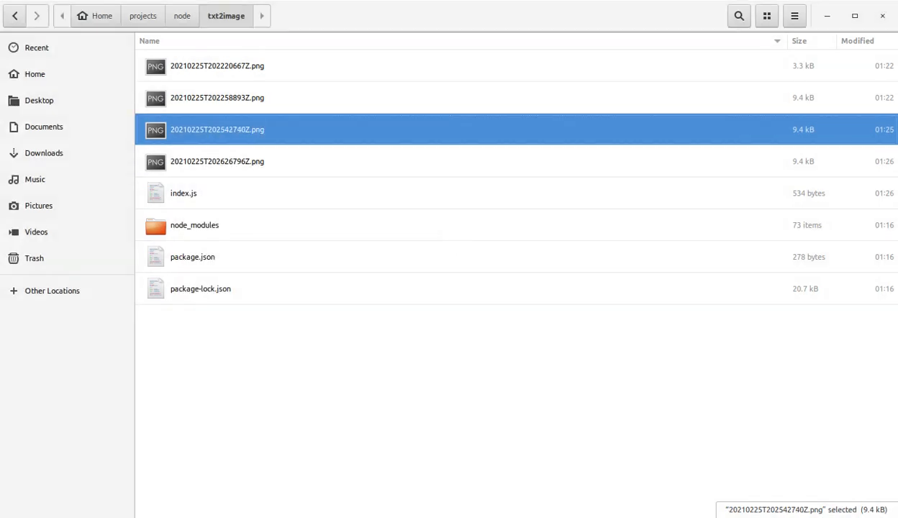
{"action": "double_click", "coordinate": [217, 98]}
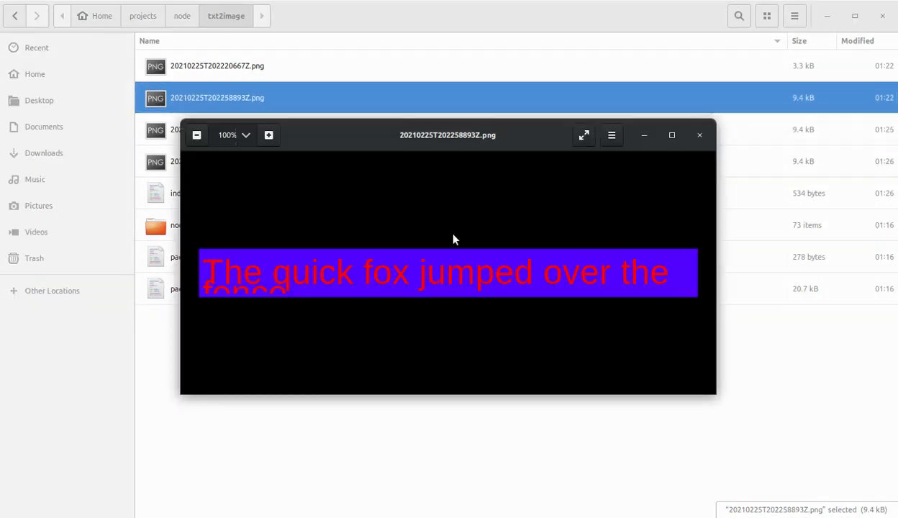
{"action": "left_click", "coordinate": [699, 135]}
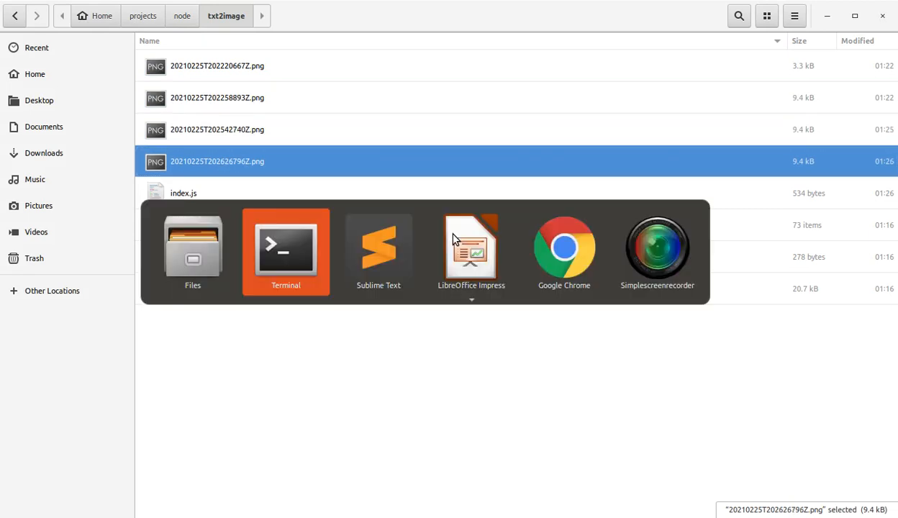
{"action": "left_click", "coordinate": [379, 247]}
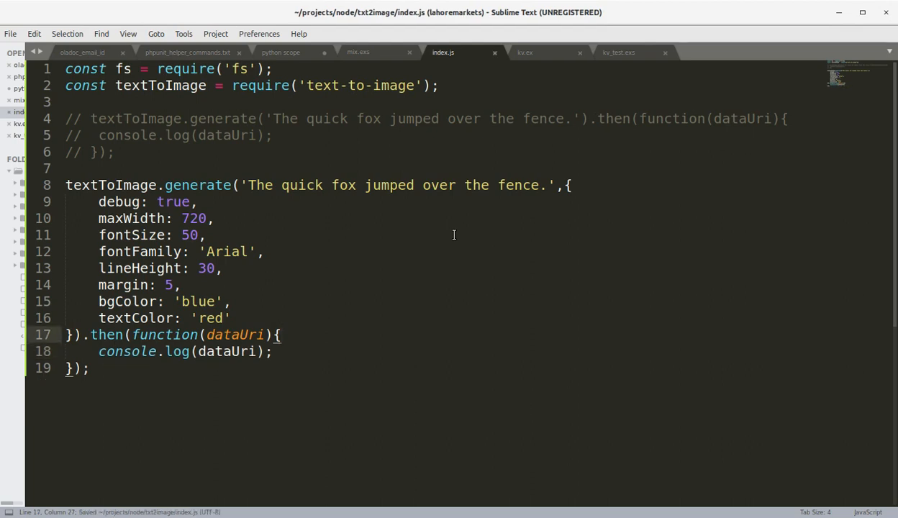
Set lineHeight to 200, background colour to white and text colour to blue
{"action": "left_click", "coordinate": [224, 267]}
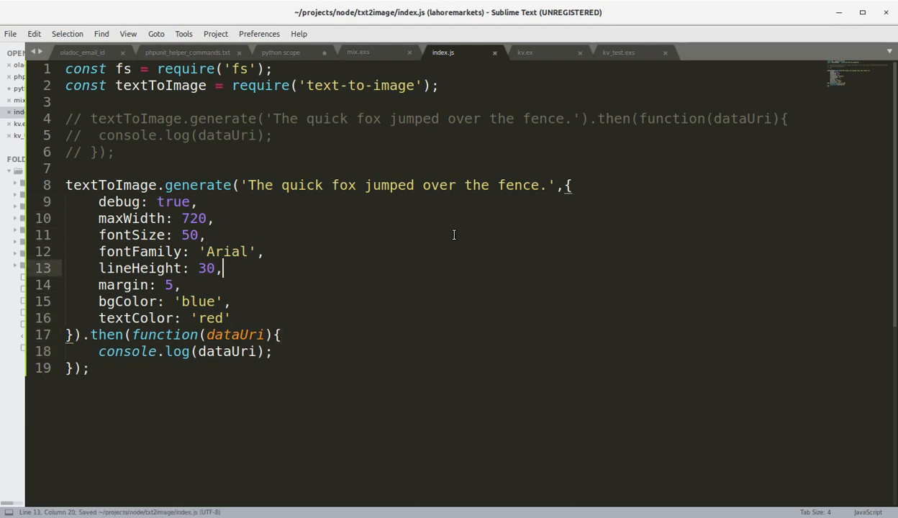
{"action": "type", "text": "1"}
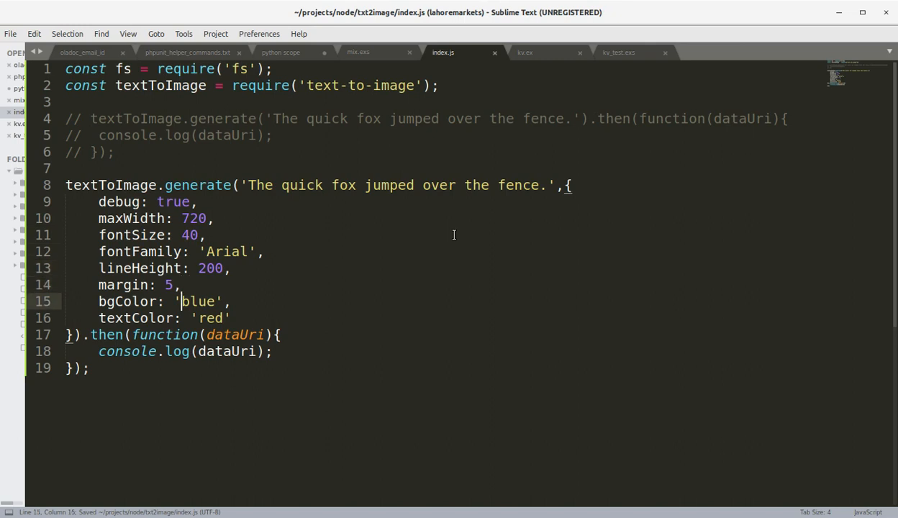
{"action": "double_click", "coordinate": [200, 302]}
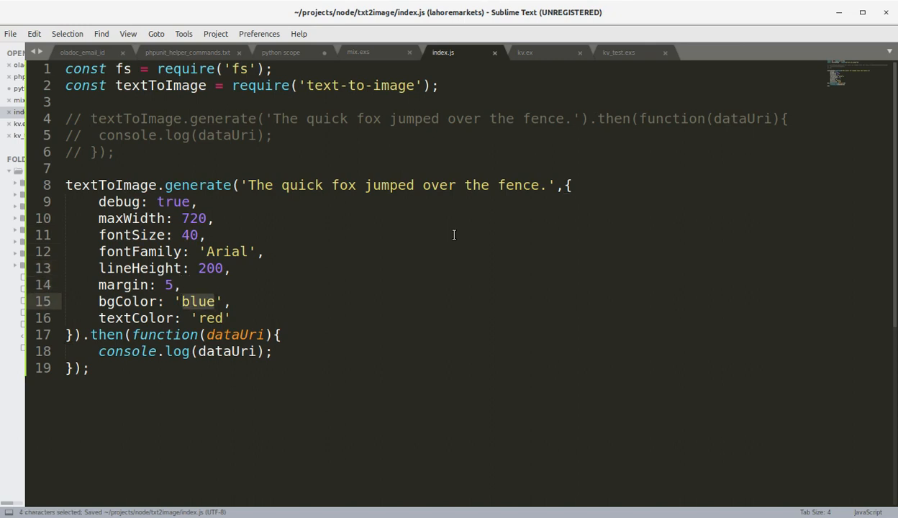
{"action": "type", "text": "white"}
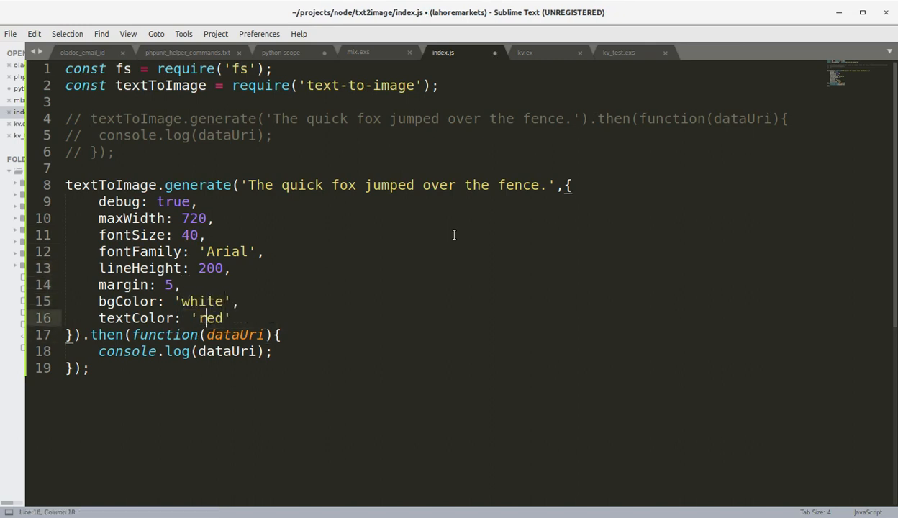
{"action": "double_click", "coordinate": [210, 318]}
{"action": "type", "text": "blu"}
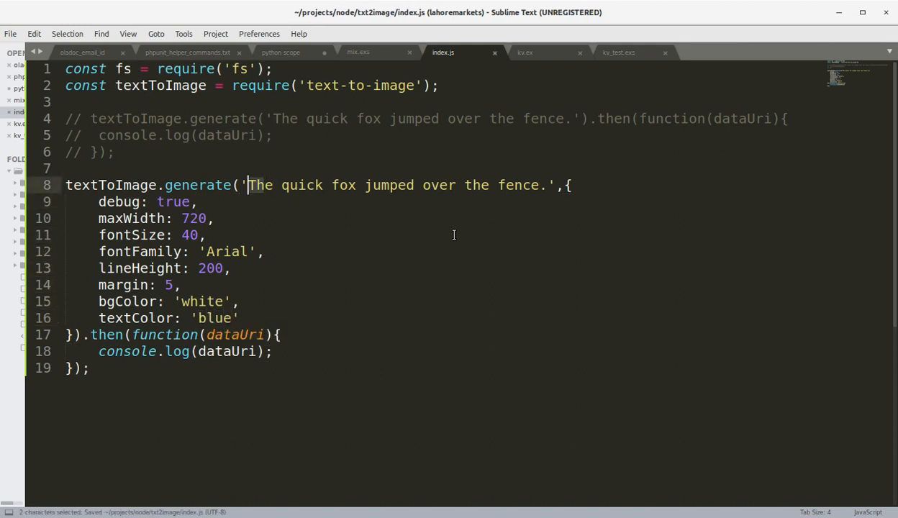
Replace the quick fox sentence with 'Welcome to Techweber YouTube channel'
{"action": "left_click_drag", "start_coordinate": [247, 184], "coordinate": [415, 184]}
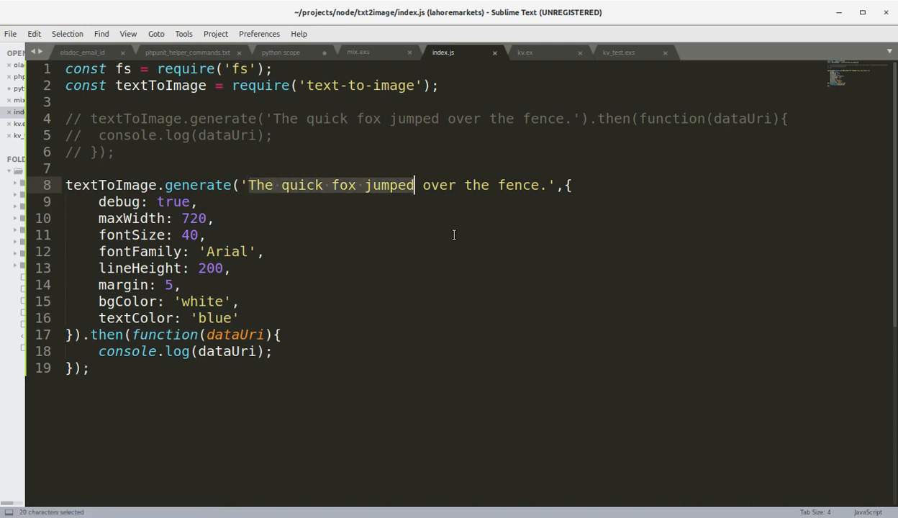
{"action": "type", "text": "Welcom',{"}
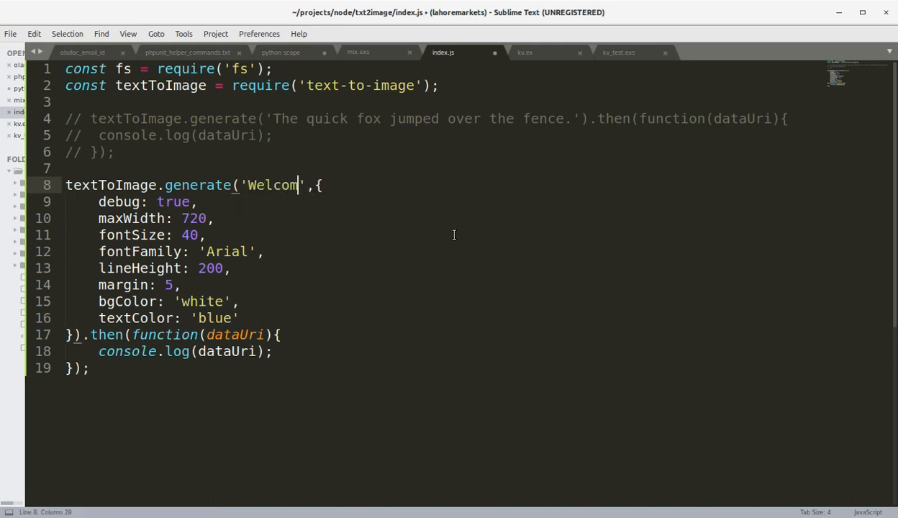
{"action": "type", "text": "e to Techweber"}
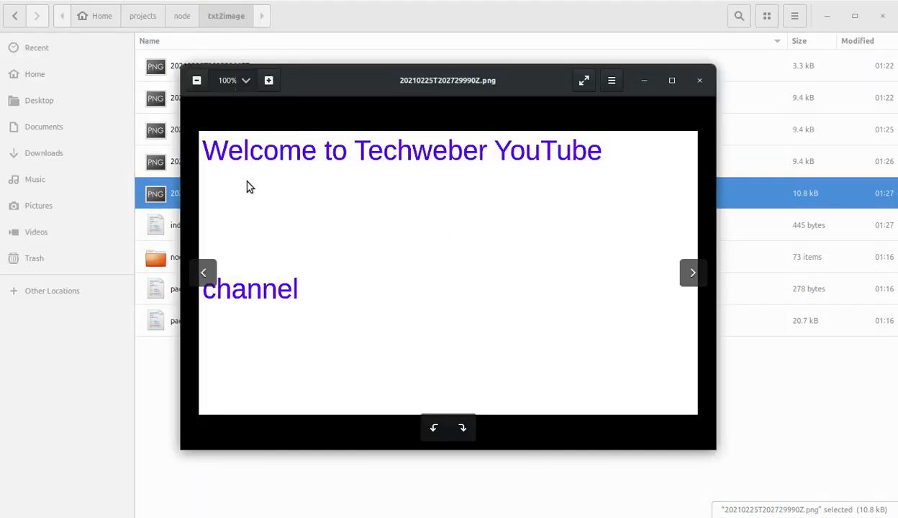
{"action": "mouse_move", "coordinate": [245, 302]}
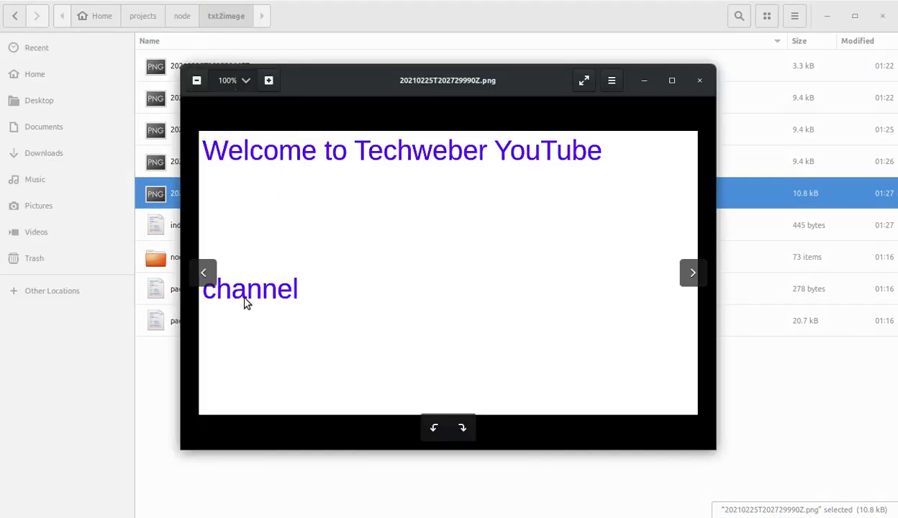
{"action": "mouse_move", "coordinate": [265, 282]}
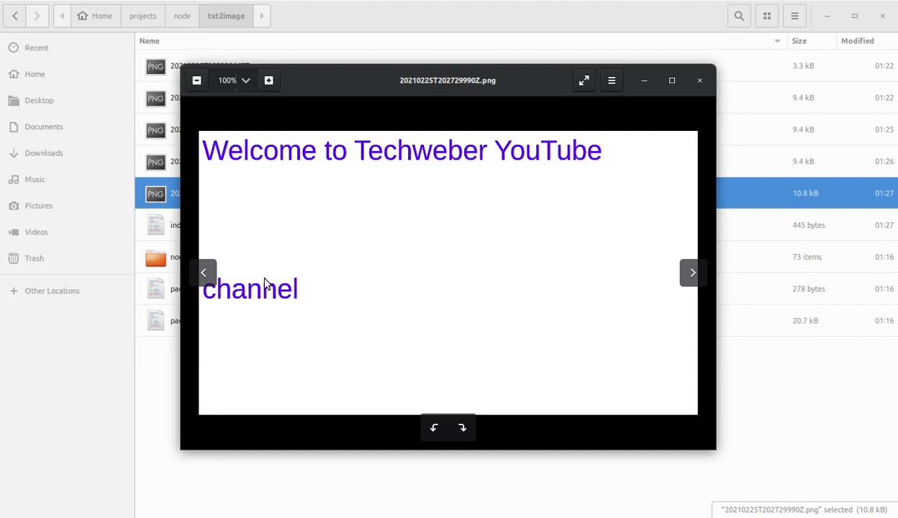
{"action": "mouse_move", "coordinate": [254, 202]}
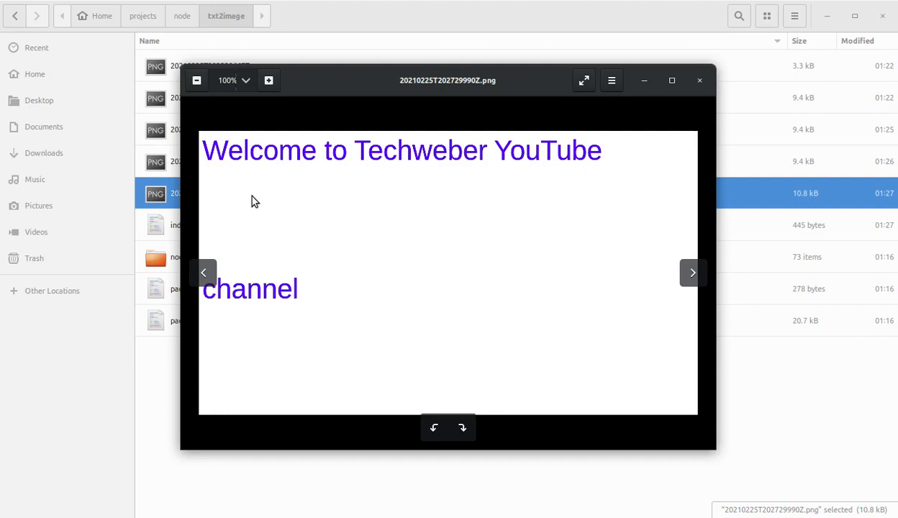
{"action": "mouse_move", "coordinate": [265, 311]}
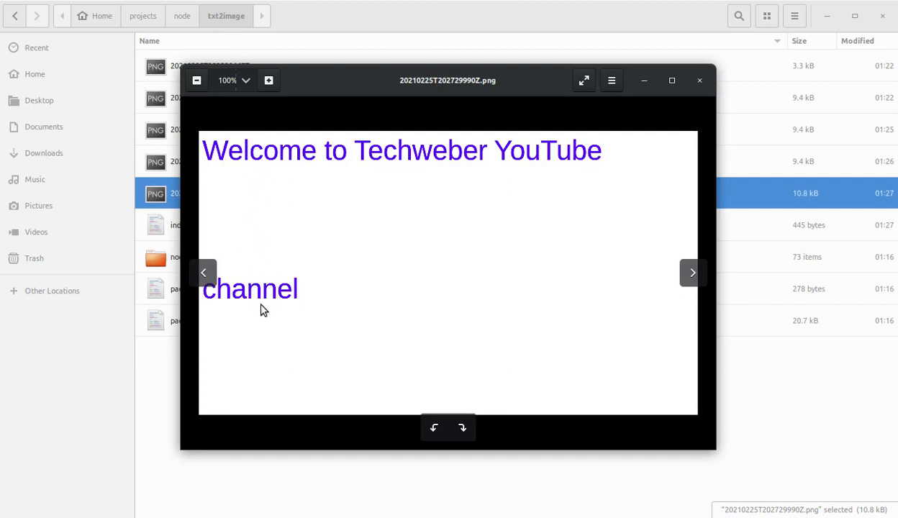